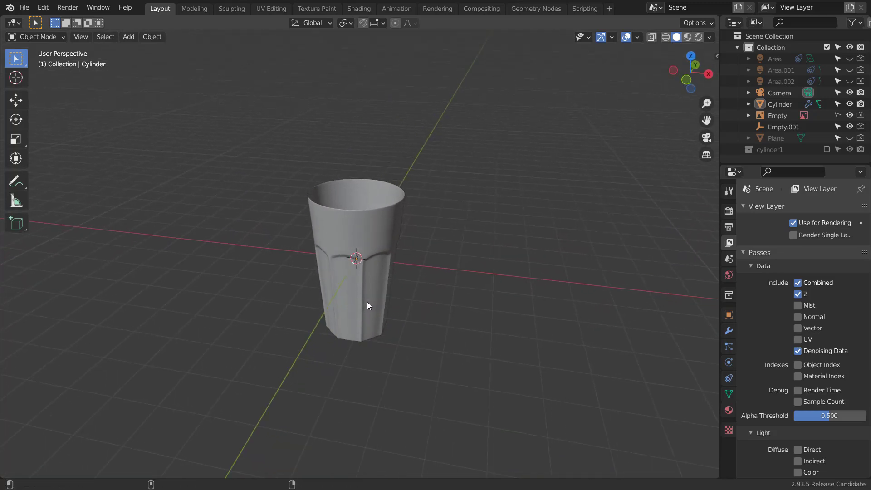
{"action": "mouse_move", "coordinate": [386, 319]}
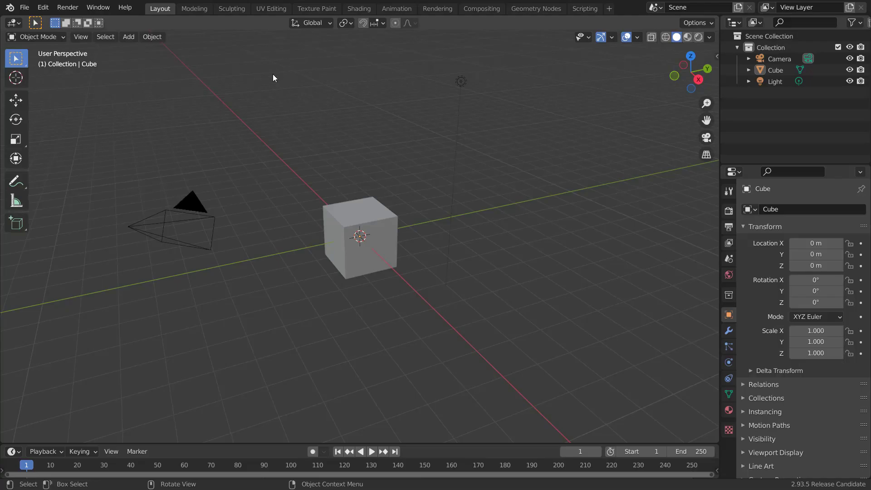
{"action": "mouse_move", "coordinate": [391, 228]}
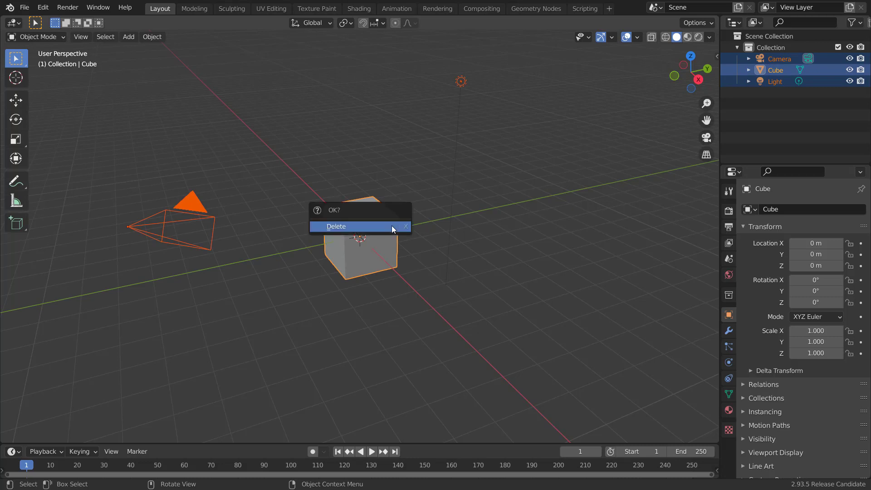
Step: Delete the default cube, camera and light so the scene is empty
{"action": "left_click", "coordinate": [336, 226]}
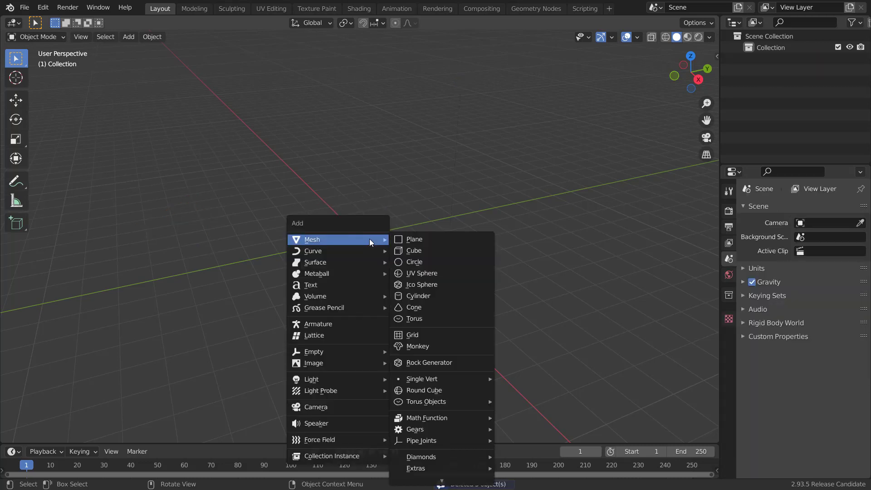
{"action": "mouse_move", "coordinate": [313, 352]}
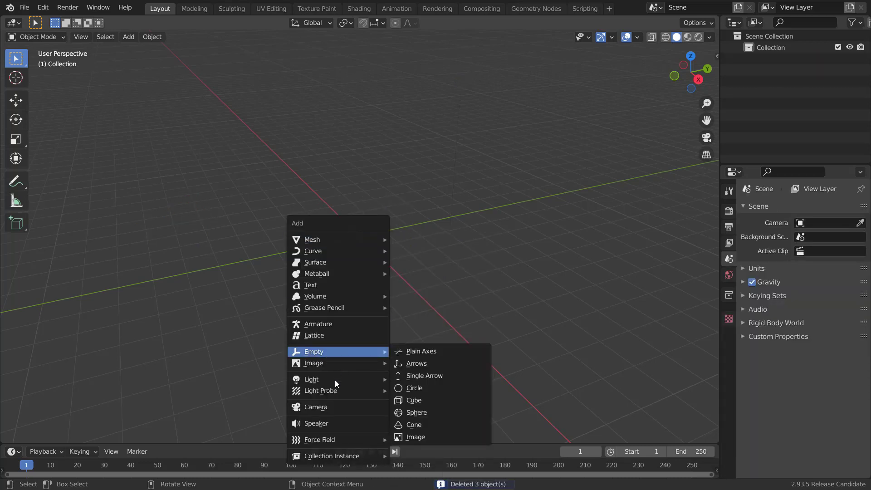
Step: Load the glass photo from A:\P2P as a reference image without Align to View
{"action": "left_click", "coordinate": [415, 437]}
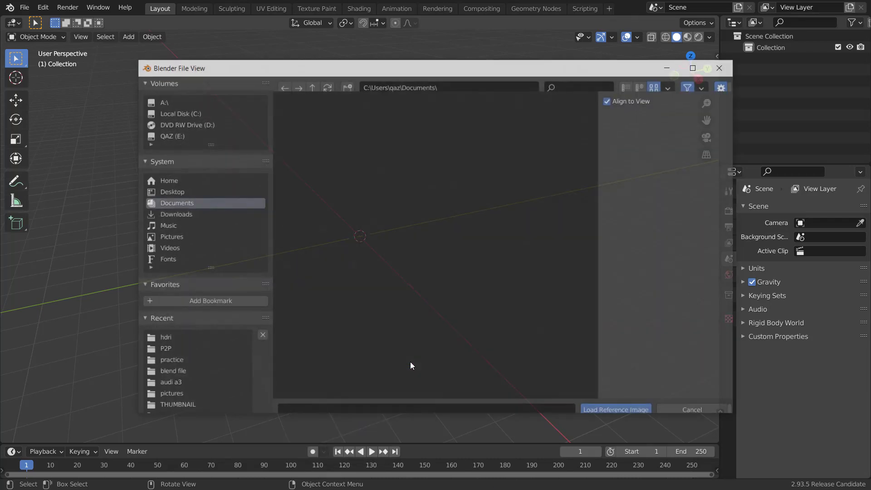
{"action": "left_click", "coordinate": [164, 102]}
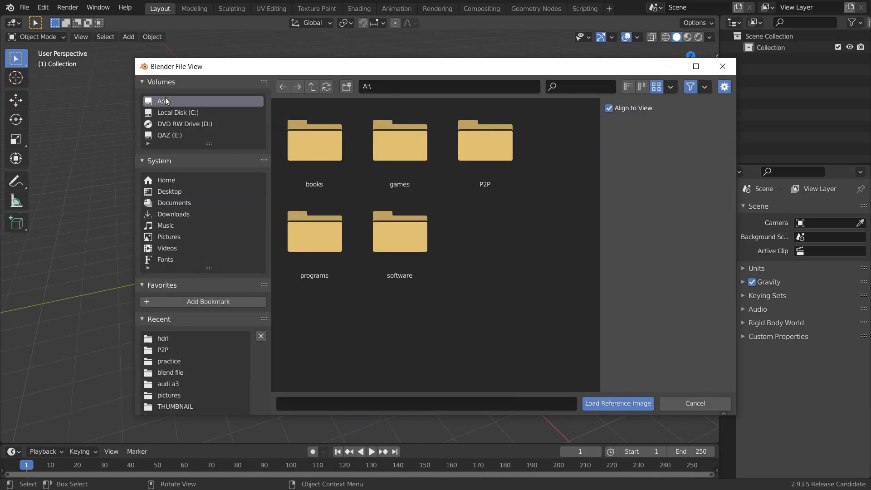
{"action": "double_click", "coordinate": [485, 139]}
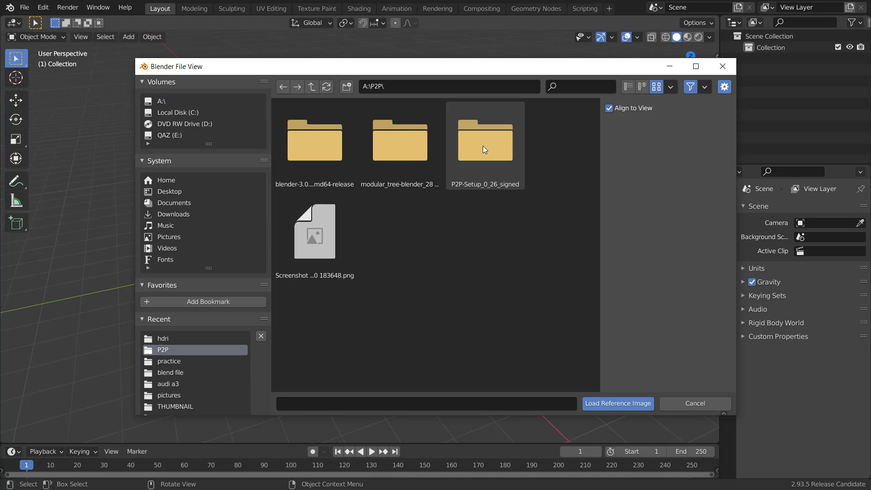
{"action": "left_click", "coordinate": [315, 232]}
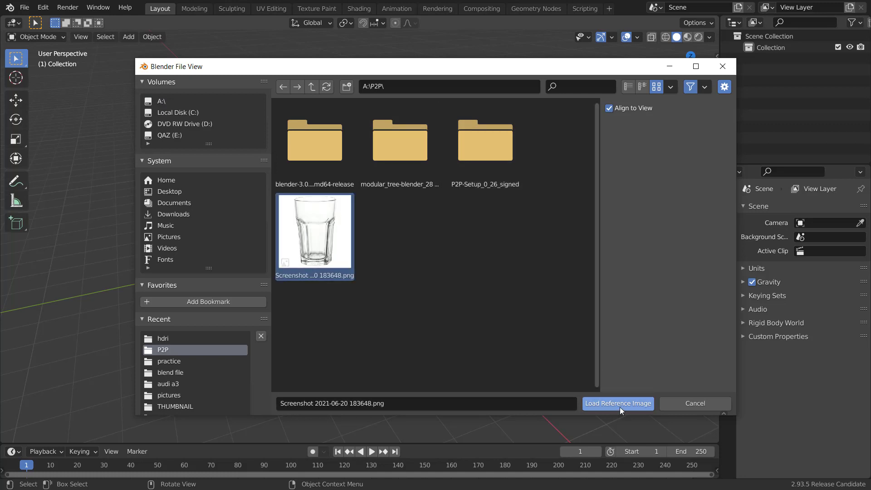
{"action": "left_click", "coordinate": [609, 108]}
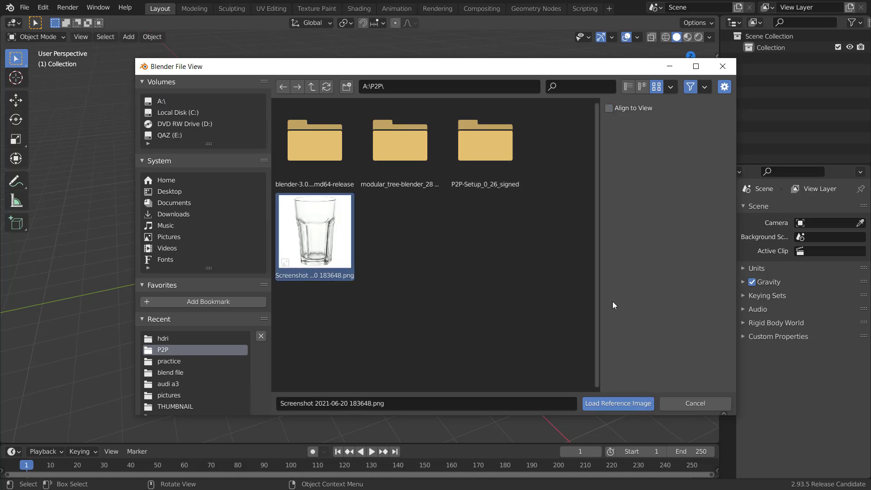
{"action": "left_click", "coordinate": [617, 403]}
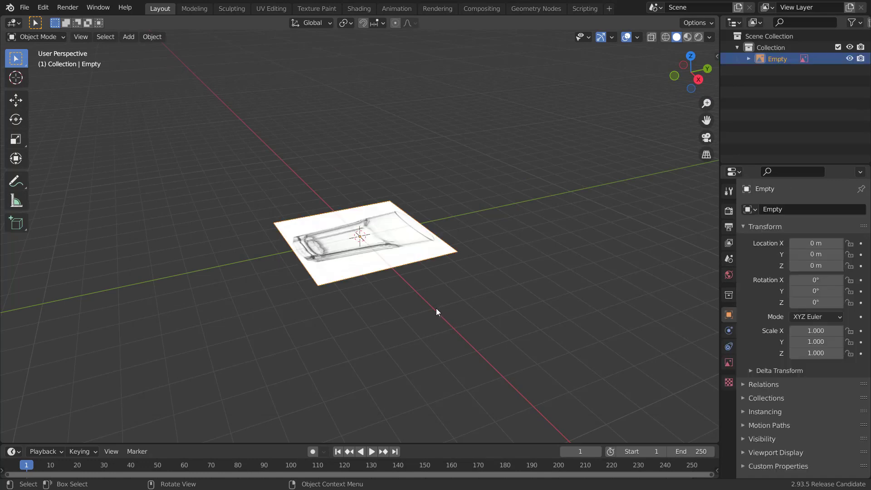
Step: Rotate the glass reference 90° upright, halve its opacity, and make it unselectable
{"action": "key", "text": "r"}
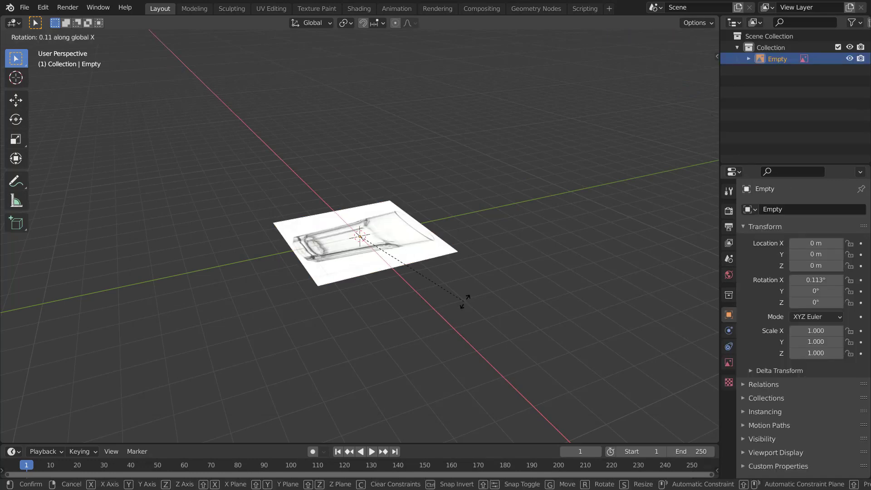
{"action": "mouse_move", "coordinate": [404, 305]}
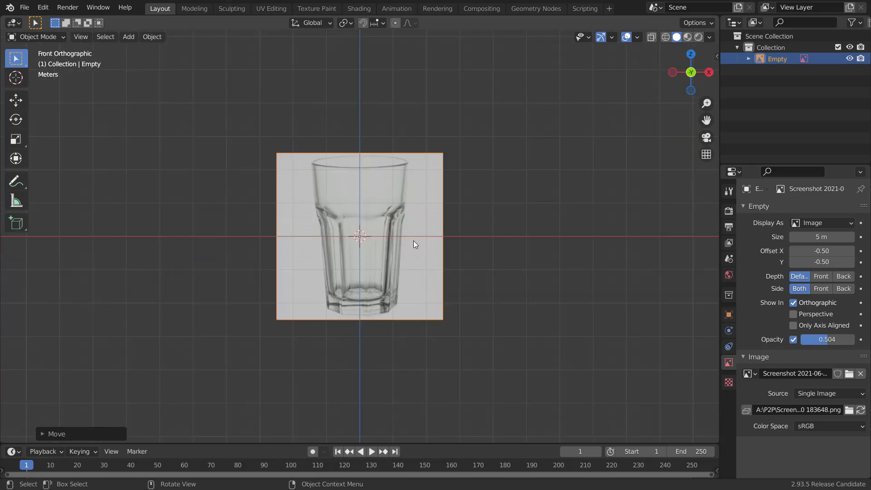
{"action": "left_click", "coordinate": [852, 22]}
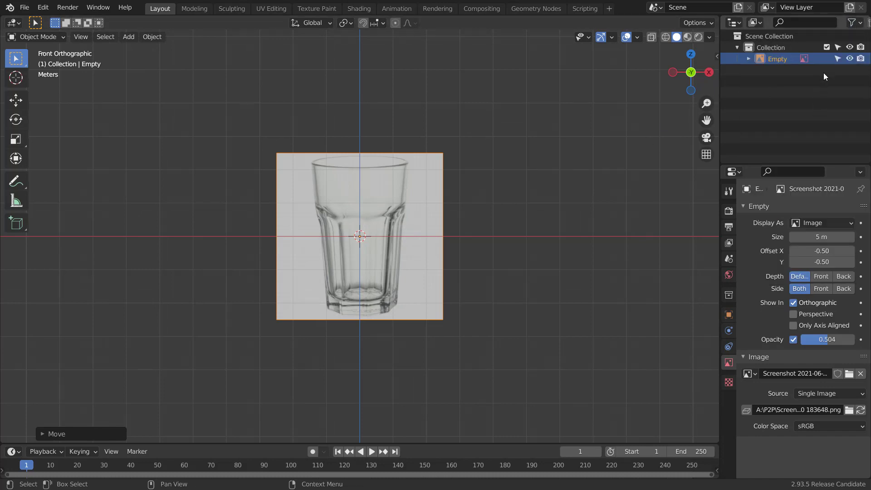
{"action": "left_click", "coordinate": [397, 325]}
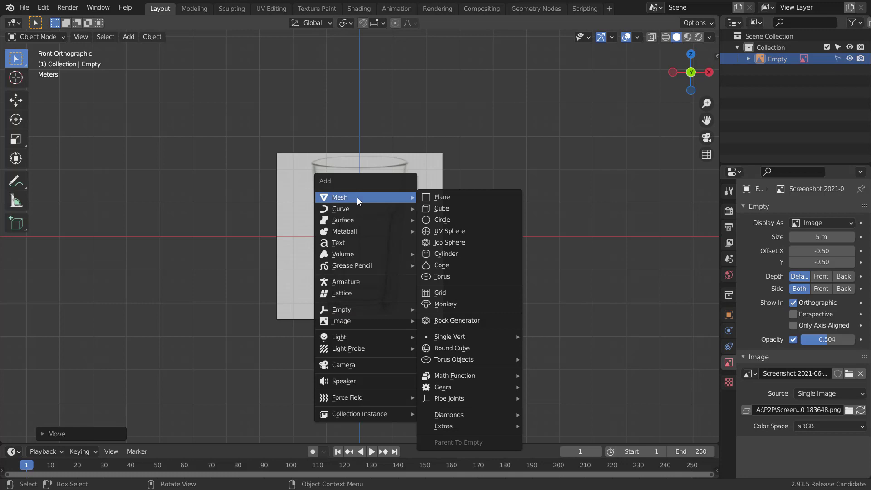
Step: Add a cylinder with 16 vertices and enter Edit Mode
{"action": "left_click", "coordinate": [446, 253]}
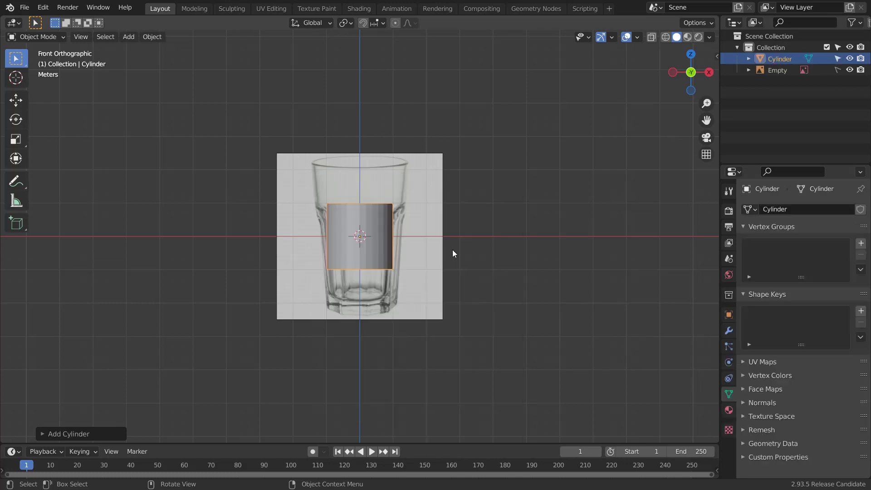
{"action": "mouse_move", "coordinate": [69, 441]}
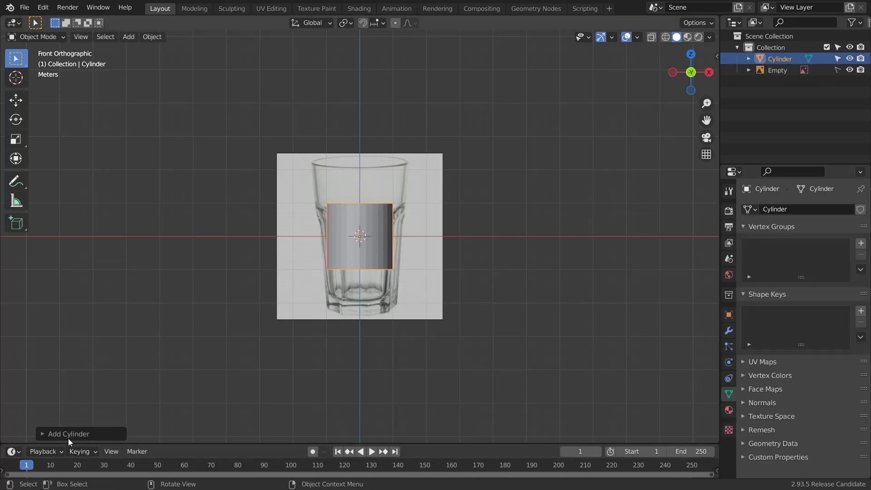
{"action": "left_click", "coordinate": [69, 434]}
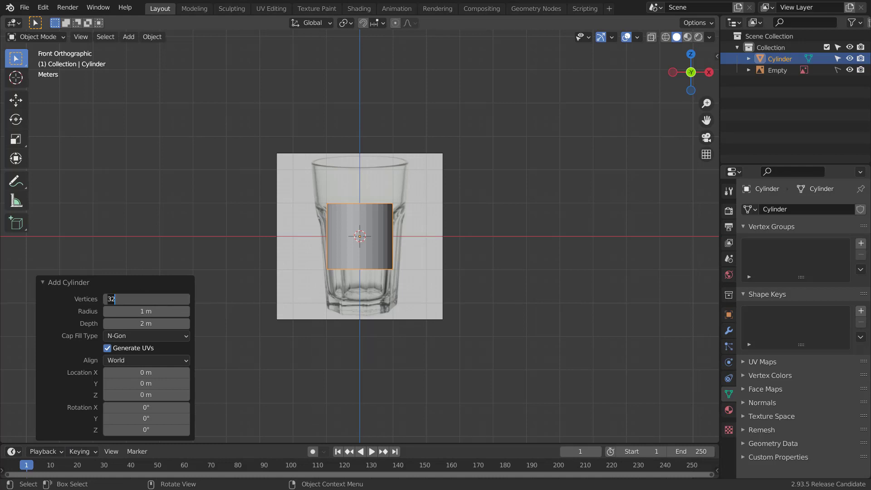
{"action": "type", "text": "16"}
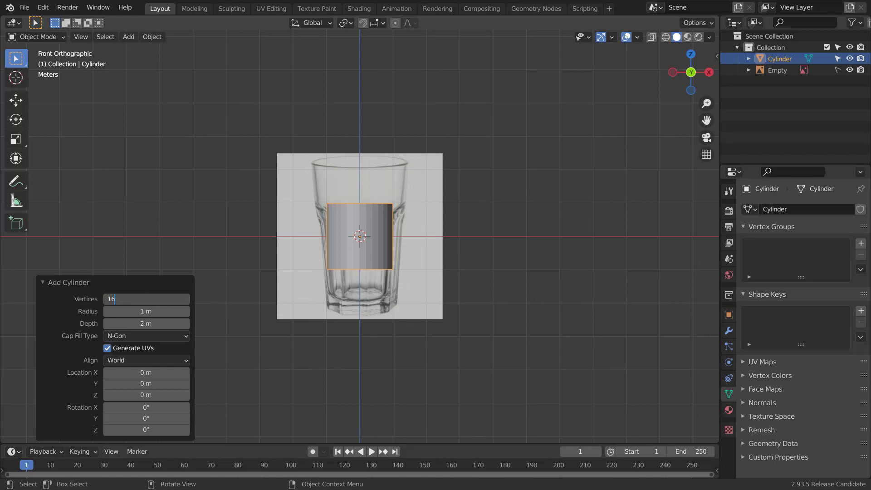
{"action": "left_click", "coordinate": [394, 253]}
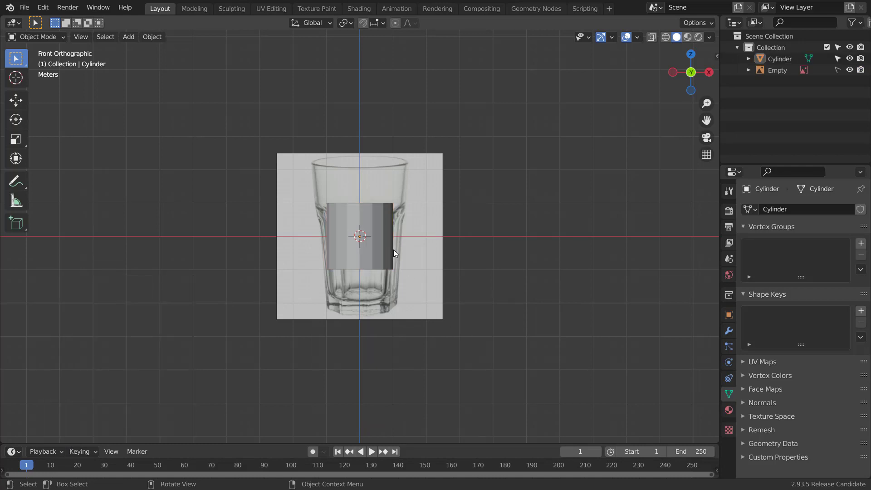
{"action": "key", "text": "Tab"}
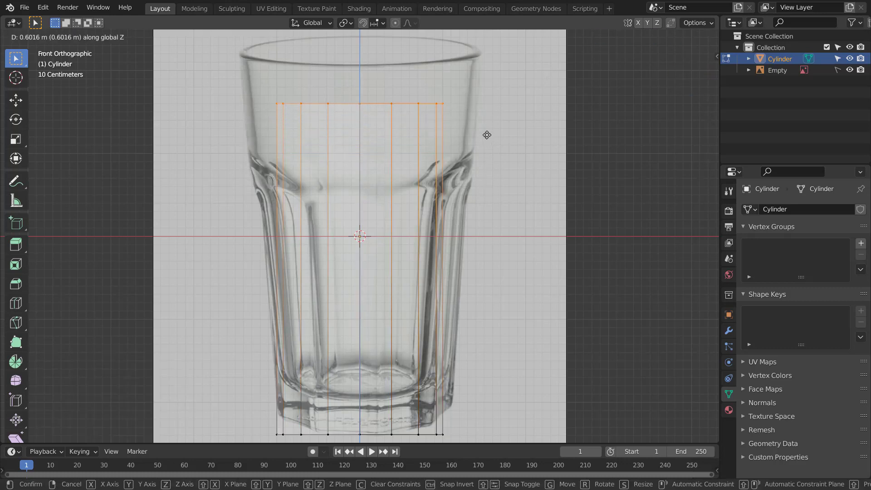
{"action": "mouse_move", "coordinate": [489, 101]}
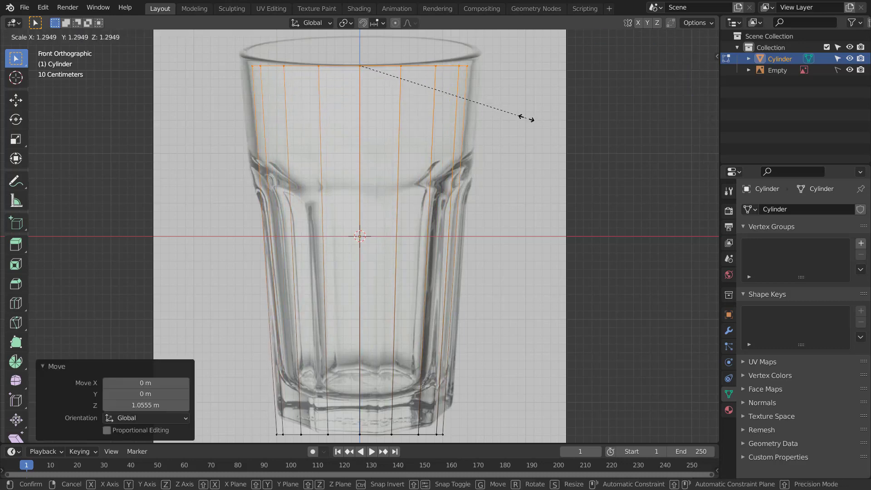
{"action": "mouse_move", "coordinate": [548, 122]}
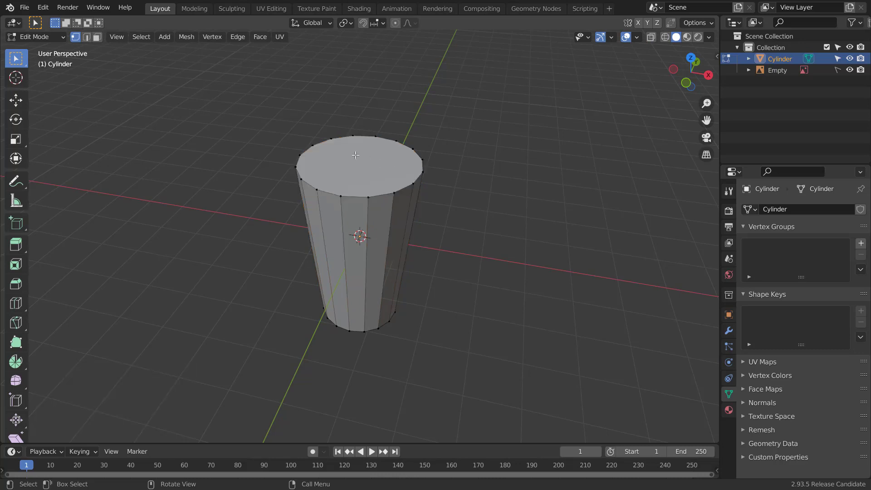
Step: Inset the glass's bottom face and collapse its inner face to a centre point
{"action": "key", "text": "x"}
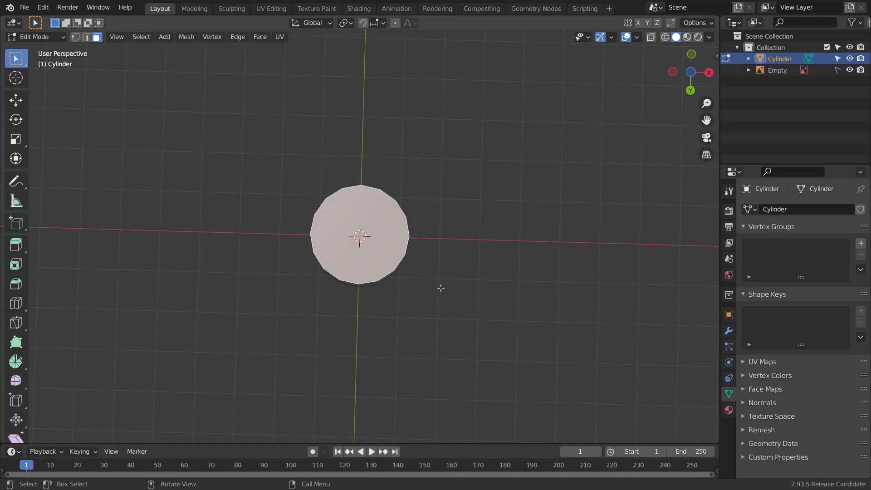
{"action": "key", "text": "i"}
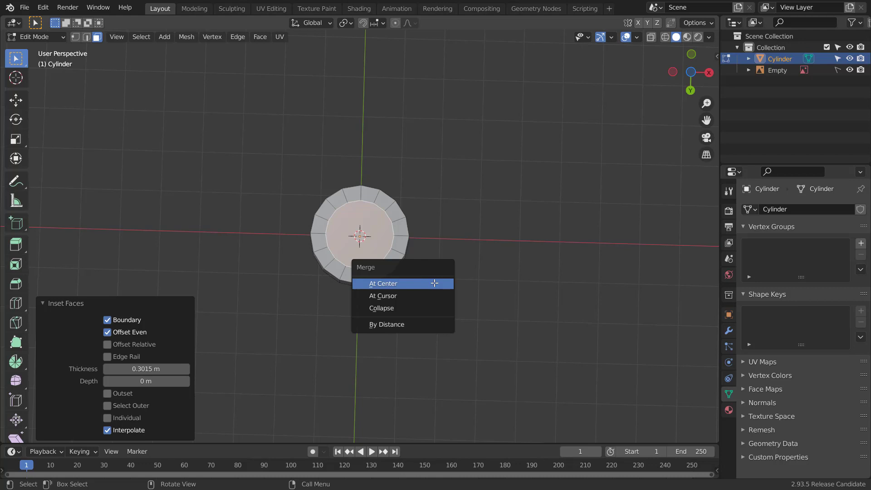
{"action": "mouse_move", "coordinate": [398, 308]}
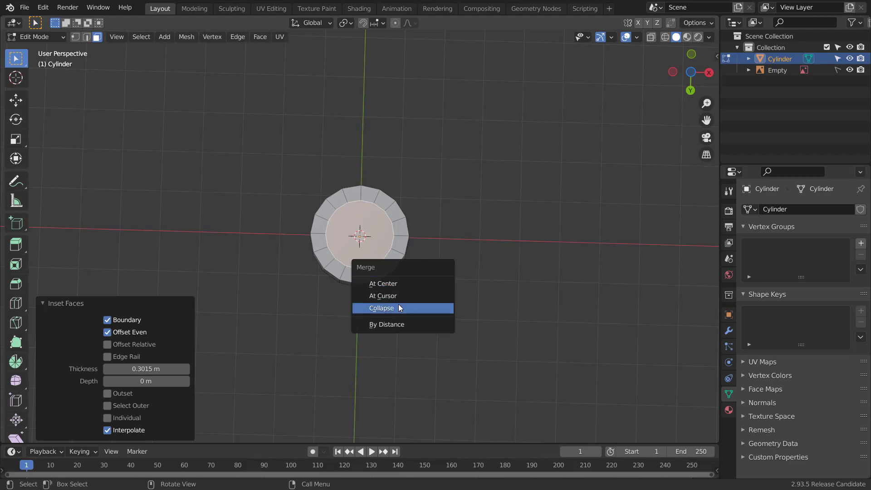
{"action": "left_click", "coordinate": [381, 308]}
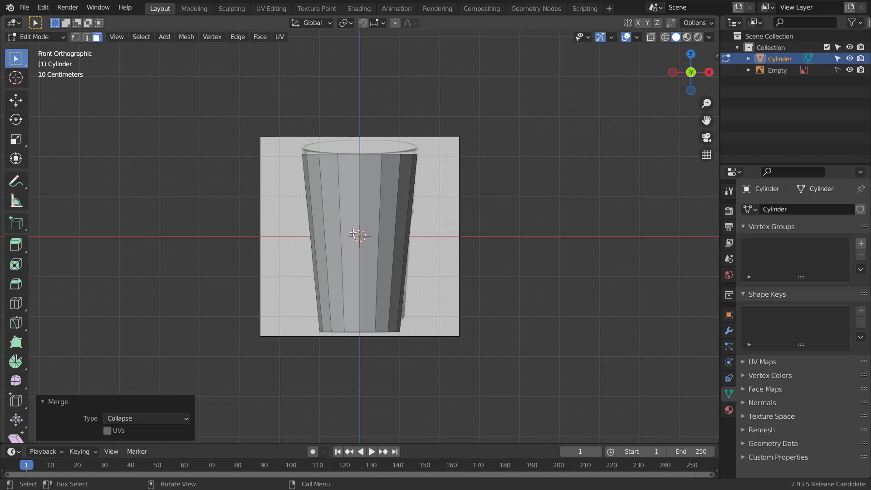
Step: Delete every face except one side face and its base triangle, returning to Object Mode
{"action": "left_click", "coordinate": [351, 233]}
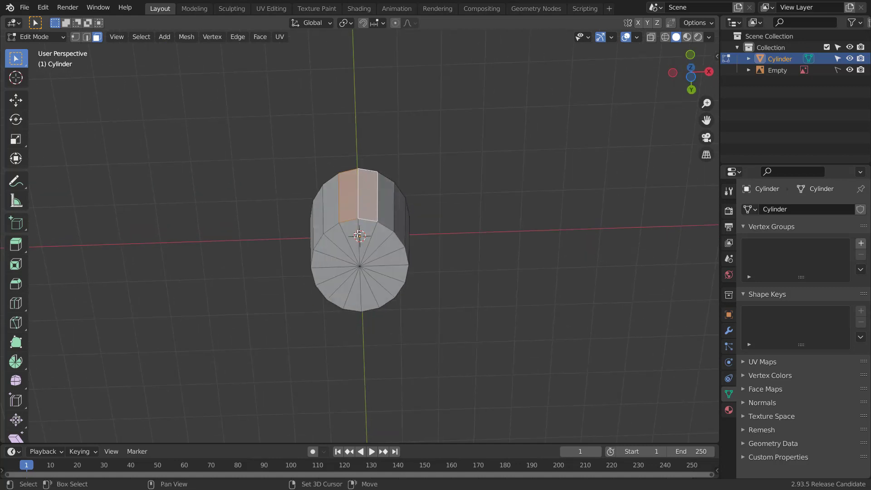
{"action": "left_click", "coordinate": [363, 244]}
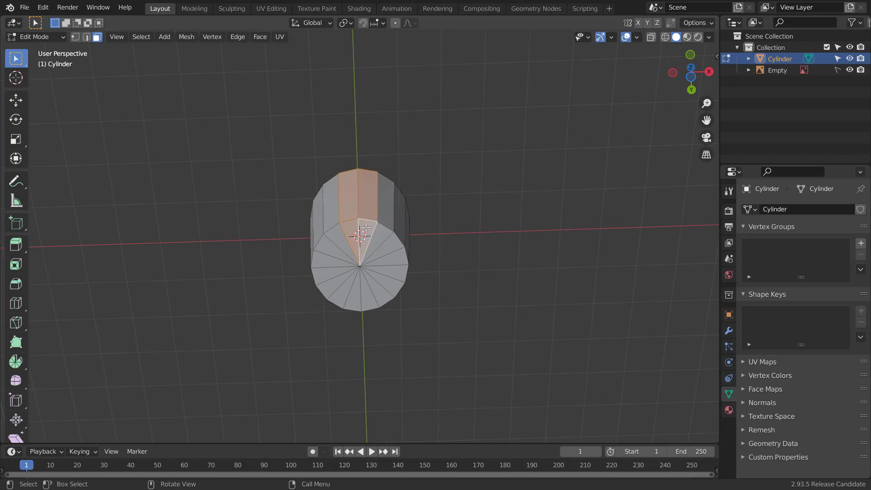
{"action": "key", "text": "a"}
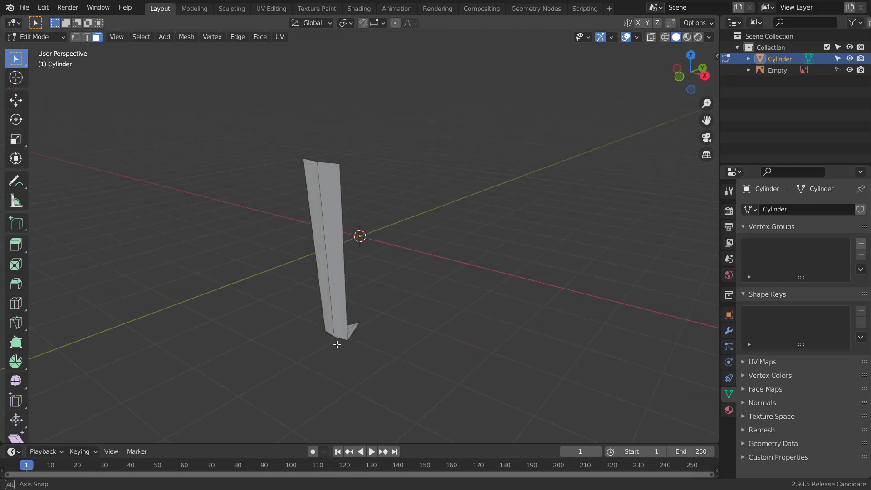
{"action": "key", "text": "Tab"}
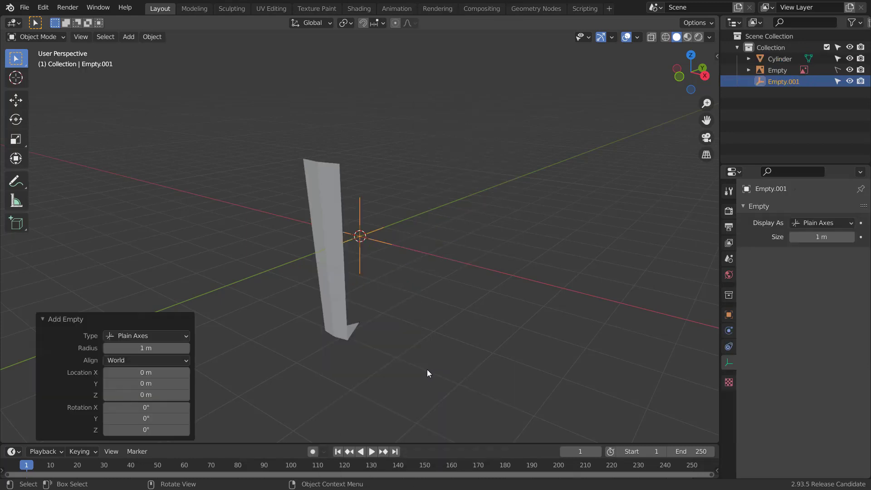
{"action": "mouse_move", "coordinate": [335, 243]}
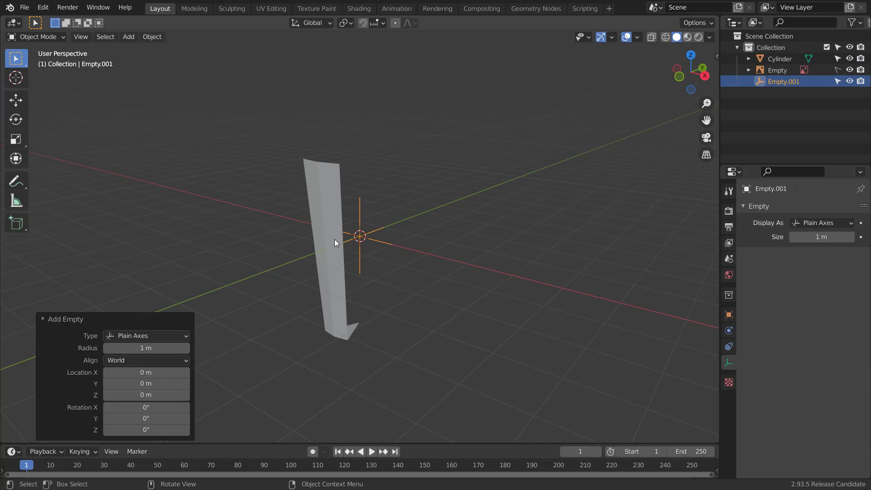
Step: Give the strip an Array modifier using Empty.001 as object offset, count 8
{"action": "left_click", "coordinate": [780, 59]}
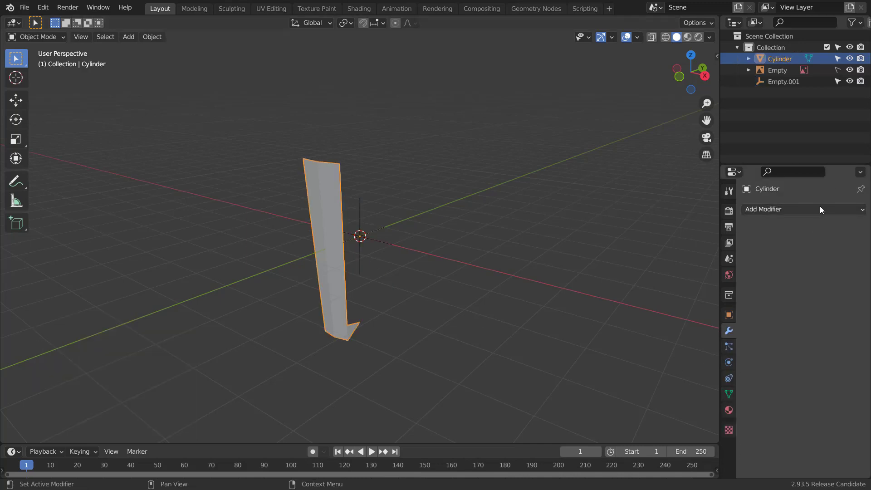
{"action": "left_click", "coordinate": [800, 208]}
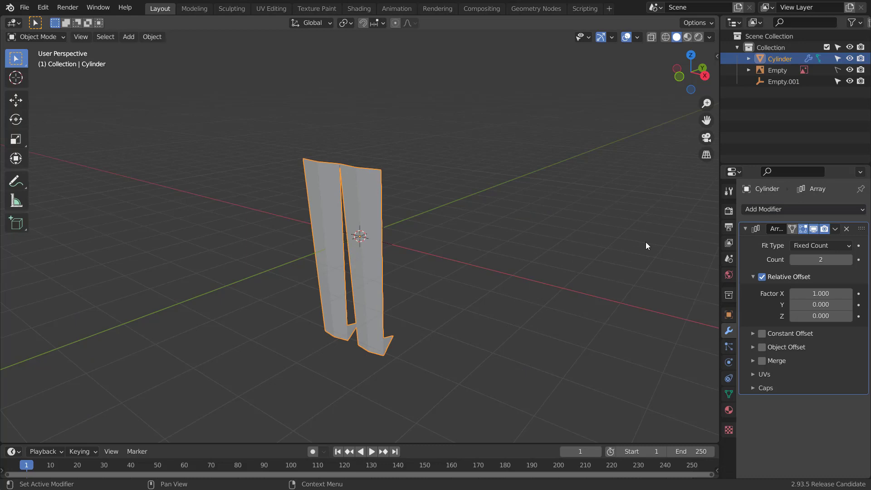
{"action": "mouse_move", "coordinate": [396, 247]}
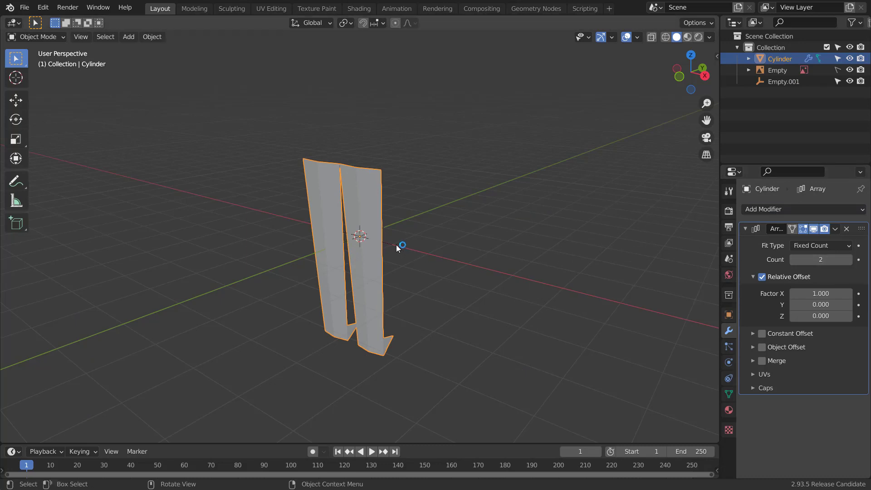
{"action": "left_click", "coordinate": [762, 277]}
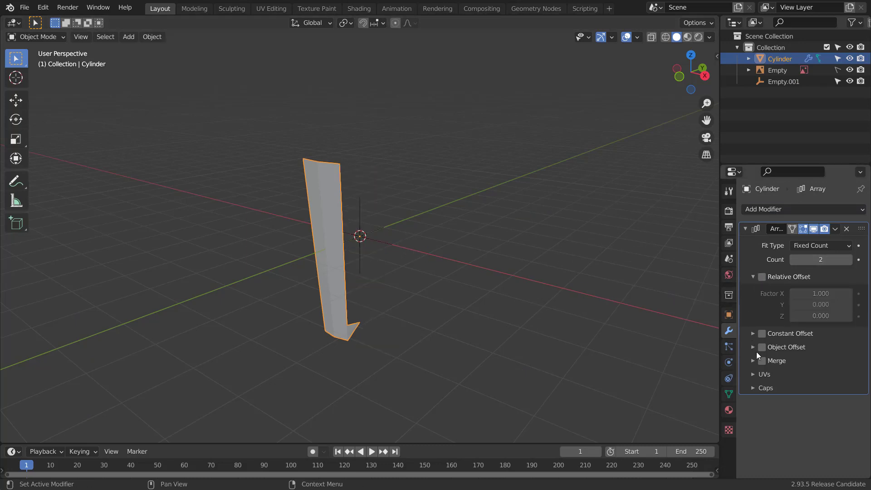
{"action": "left_click", "coordinate": [762, 347]}
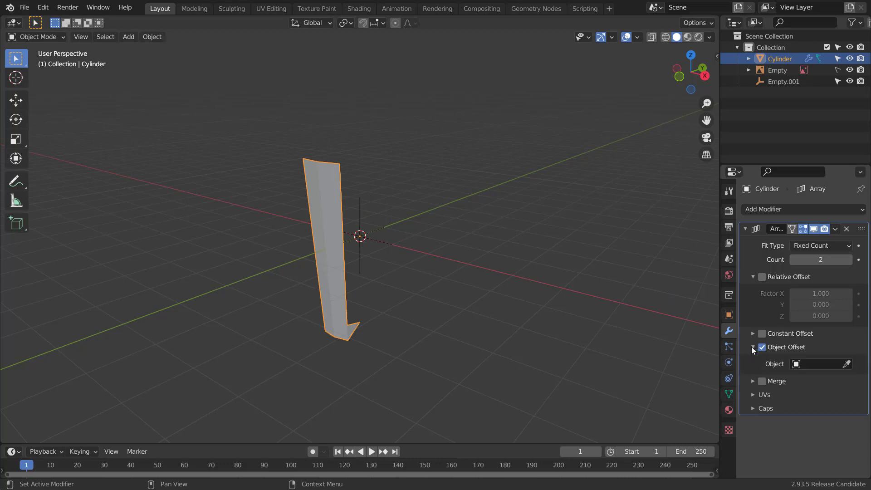
{"action": "left_click", "coordinate": [817, 364]}
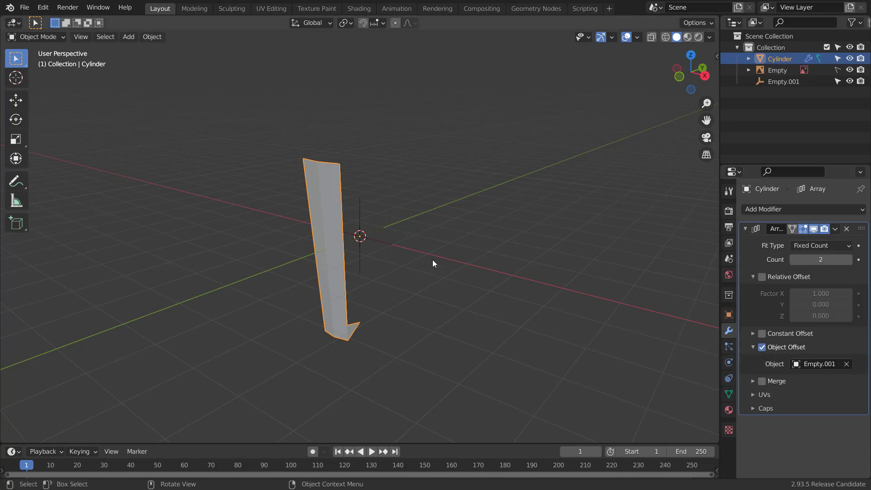
{"action": "left_click", "coordinate": [784, 81]}
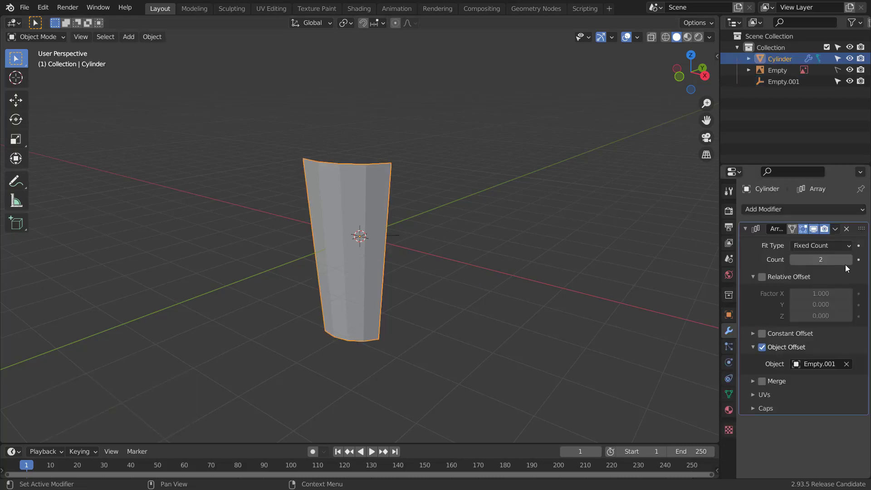
{"action": "left_click", "coordinate": [849, 260]}
{"action": "type", "text": "8"}
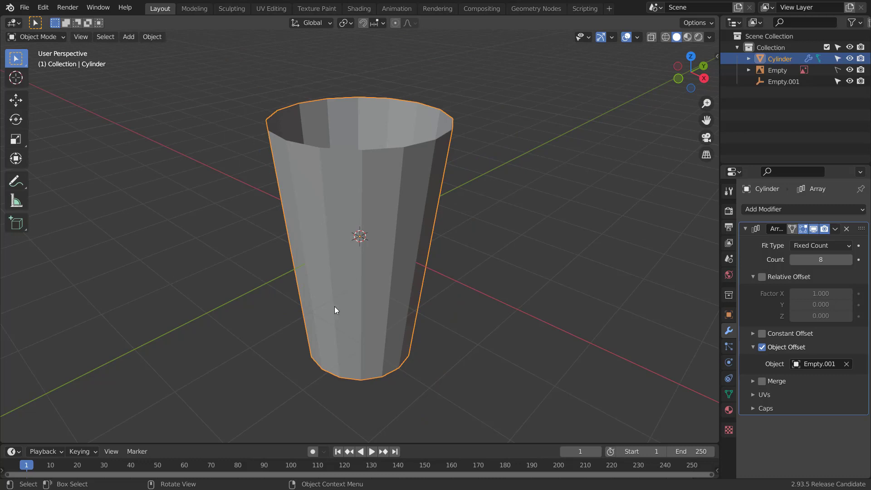
Step: Add a horizontal loop cut across the strip, aligned to the reference photo
{"action": "key", "text": "Tab"}
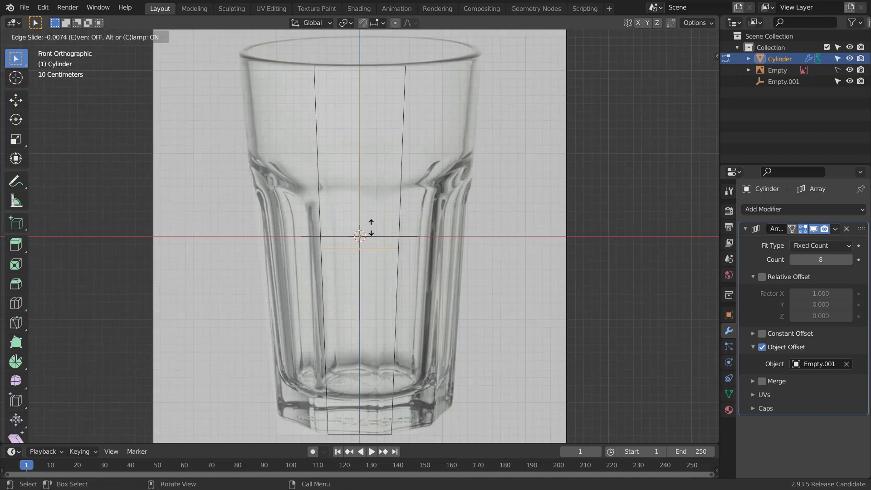
{"action": "mouse_move", "coordinate": [386, 159]}
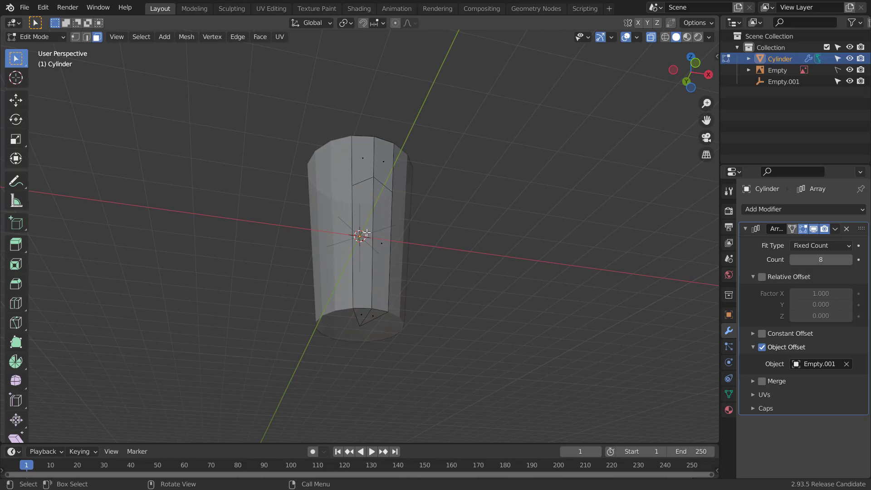
Step: Select the strip's lower facet and inset it into a narrow-bordered panel
{"action": "left_click", "coordinate": [366, 240]}
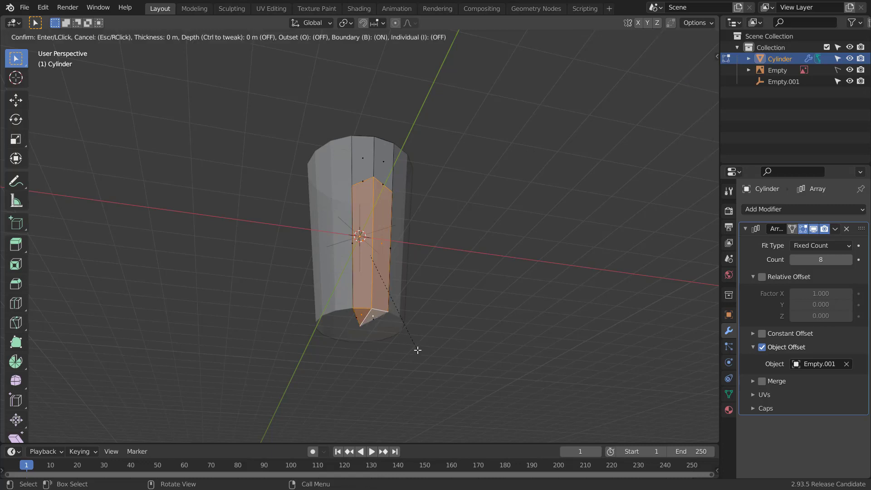
{"action": "mouse_move", "coordinate": [416, 344]}
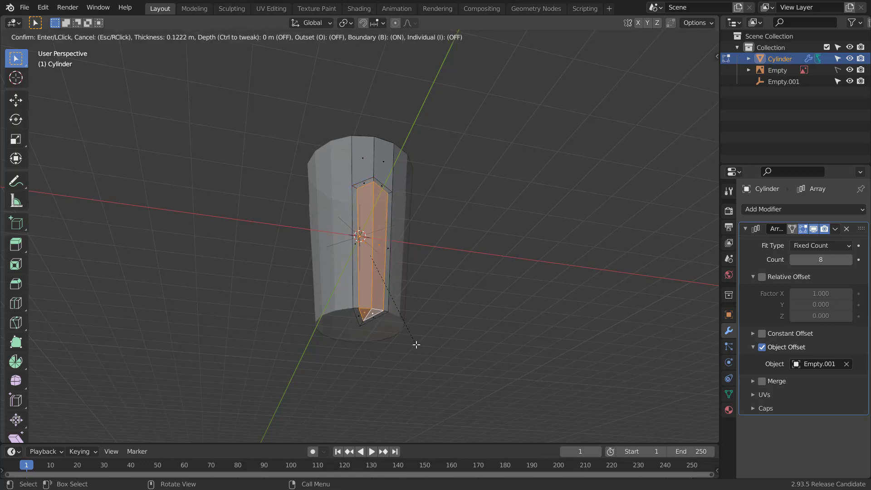
{"action": "mouse_move", "coordinate": [416, 347]}
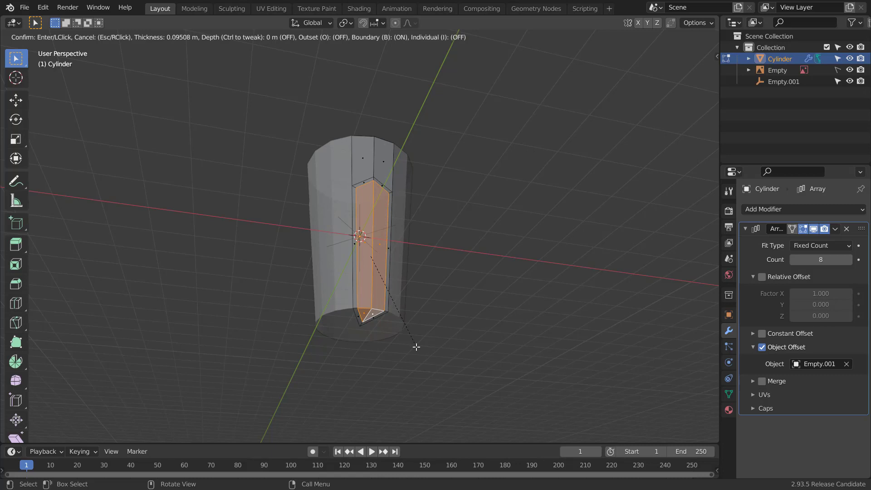
{"action": "mouse_move", "coordinate": [418, 345]}
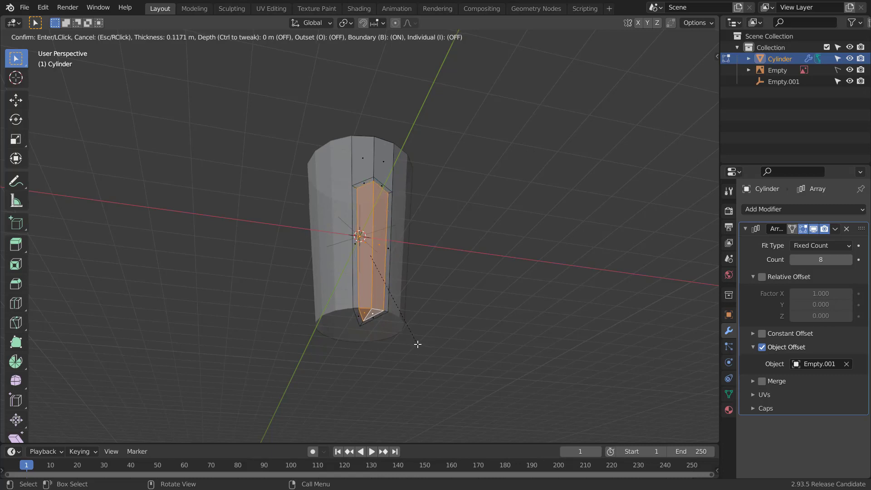
{"action": "left_click", "coordinate": [371, 316]}
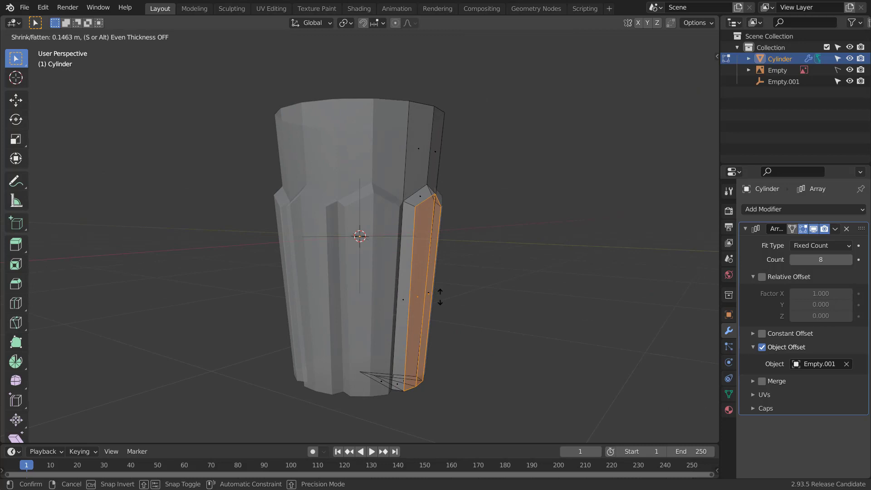
{"action": "mouse_move", "coordinate": [453, 303]}
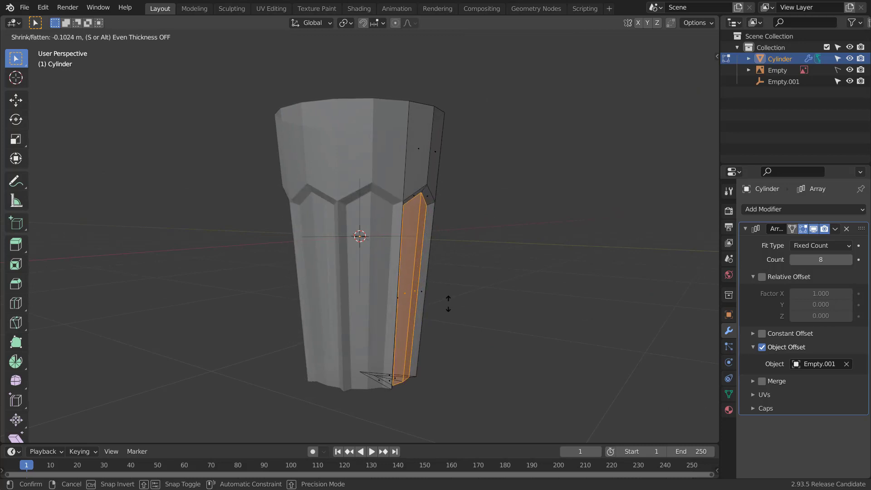
{"action": "mouse_move", "coordinate": [439, 300]}
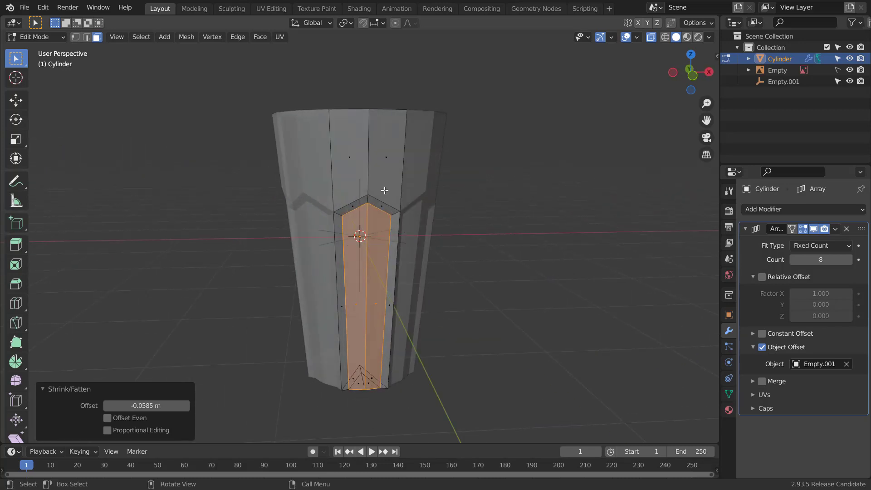
{"action": "mouse_move", "coordinate": [383, 194]}
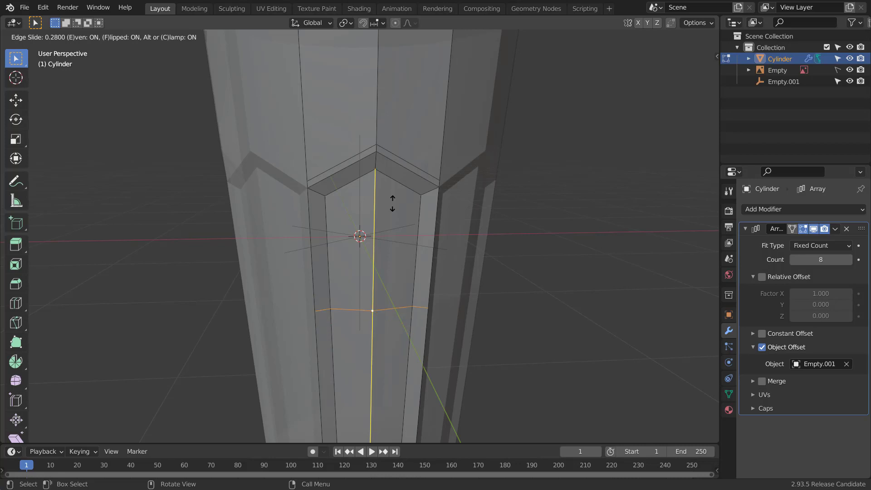
Step: Add supporting loop cuts just inside the recessed facet's top and bottom edges
{"action": "key", "text": "e"}
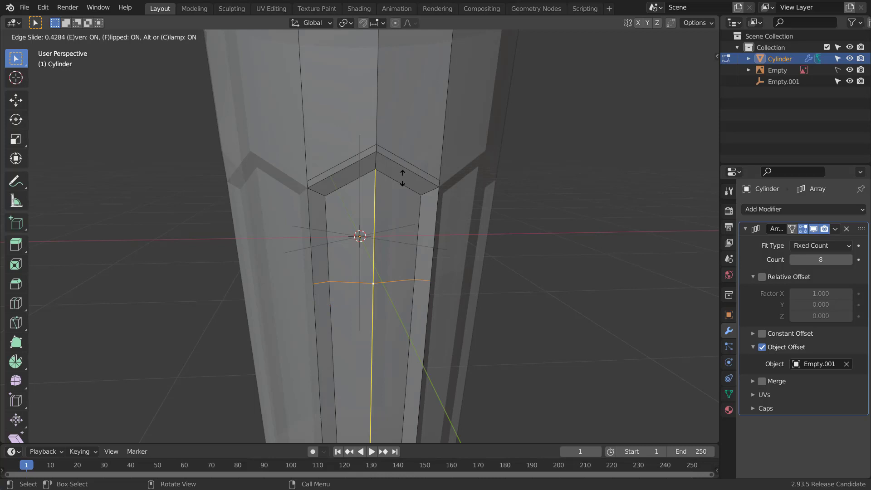
{"action": "mouse_move", "coordinate": [431, 82]}
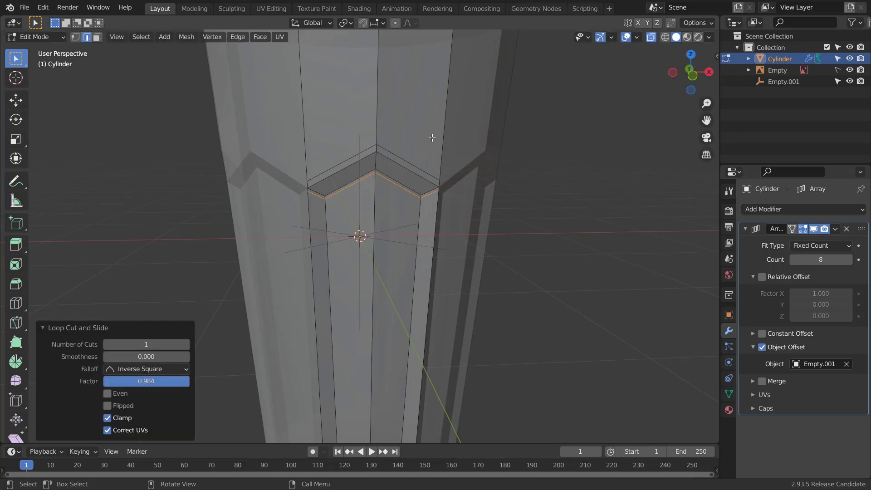
{"action": "scroll", "scroll_direction": "down", "scroll_amount": 3}
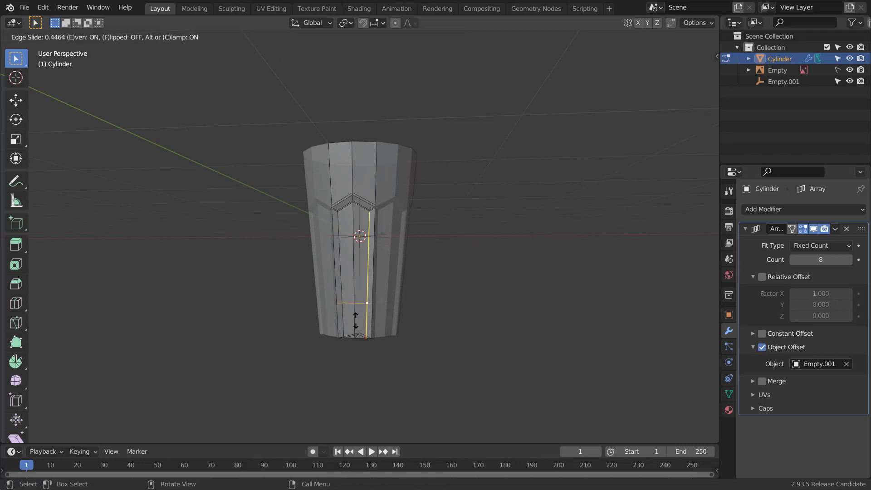
{"action": "mouse_move", "coordinate": [360, 353]}
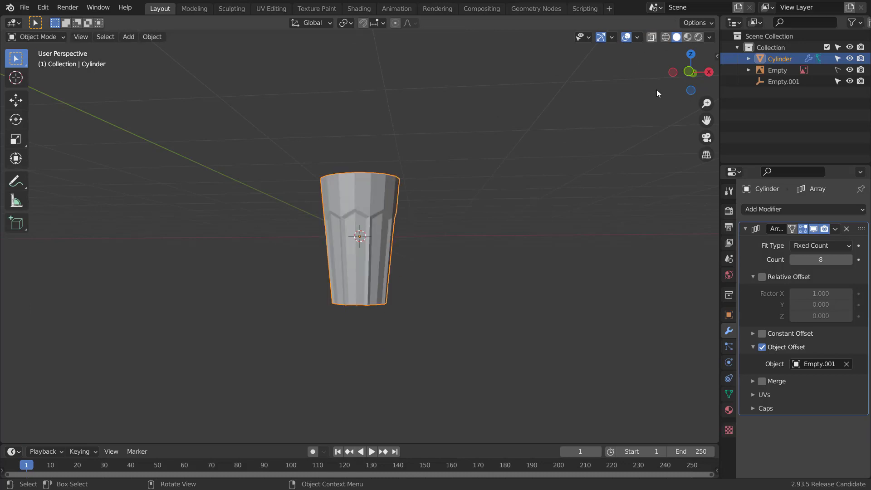
Step: Apply the Array modifier so the eight wedge copies become one faceted glass mesh
{"action": "left_click", "coordinate": [835, 228]}
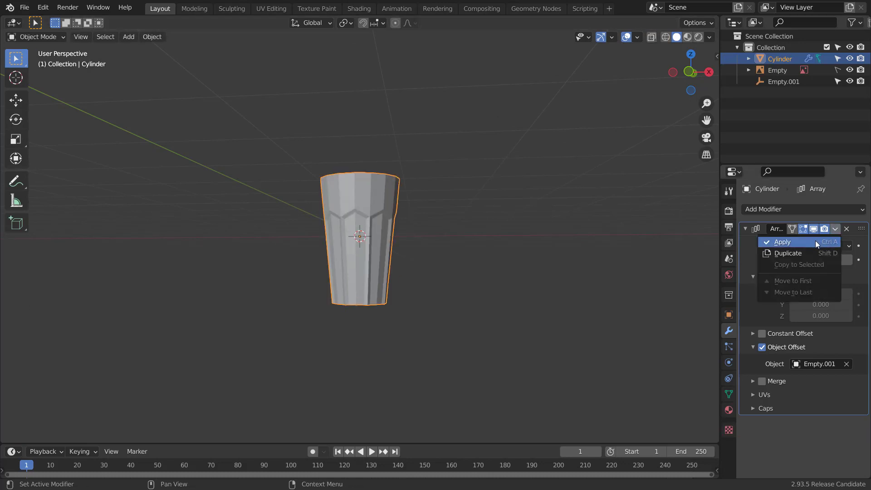
{"action": "left_click", "coordinate": [783, 242]}
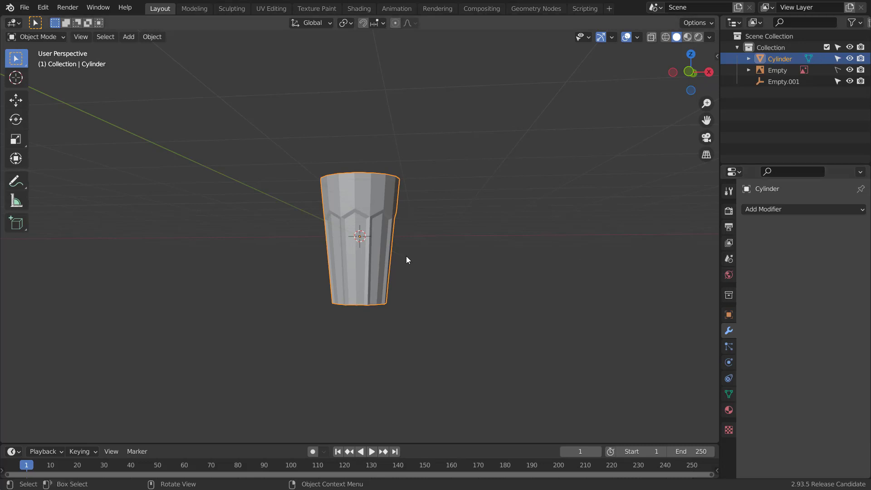
{"action": "key", "text": "Tab"}
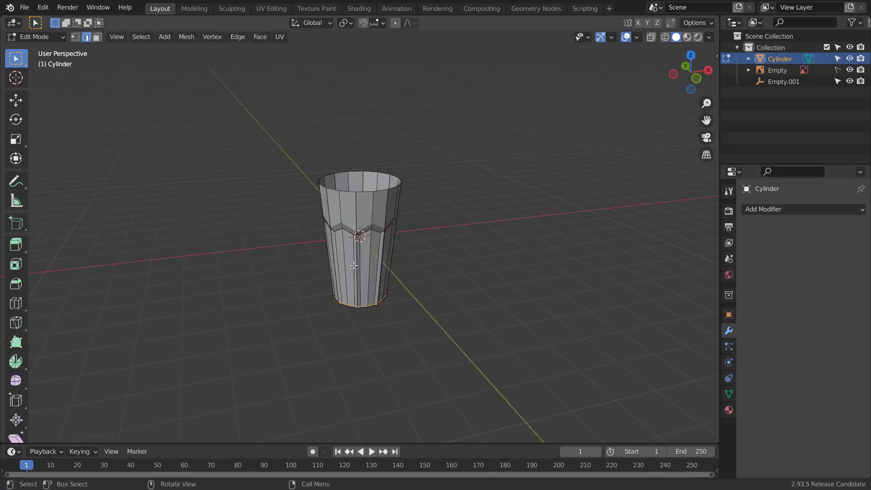
{"action": "key", "text": "a"}
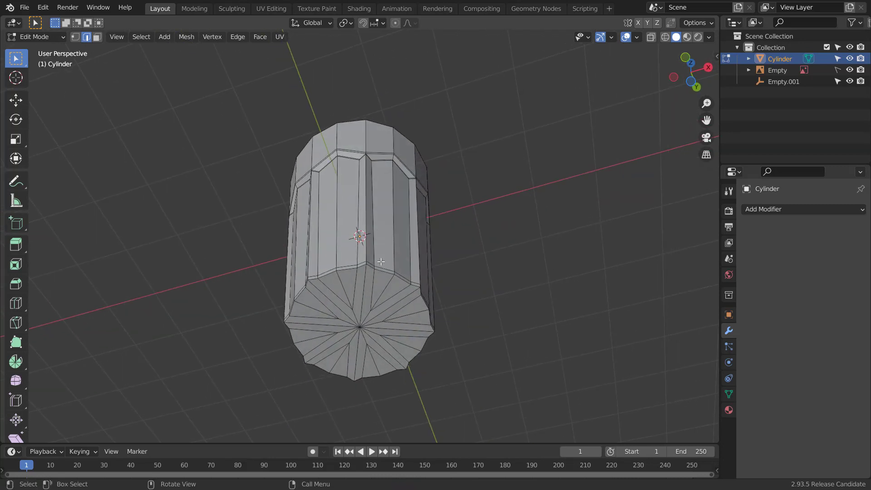
Step: Cap the glass bottom with a base face and scale it inward to about 0.72
{"action": "key", "text": "Tab"}
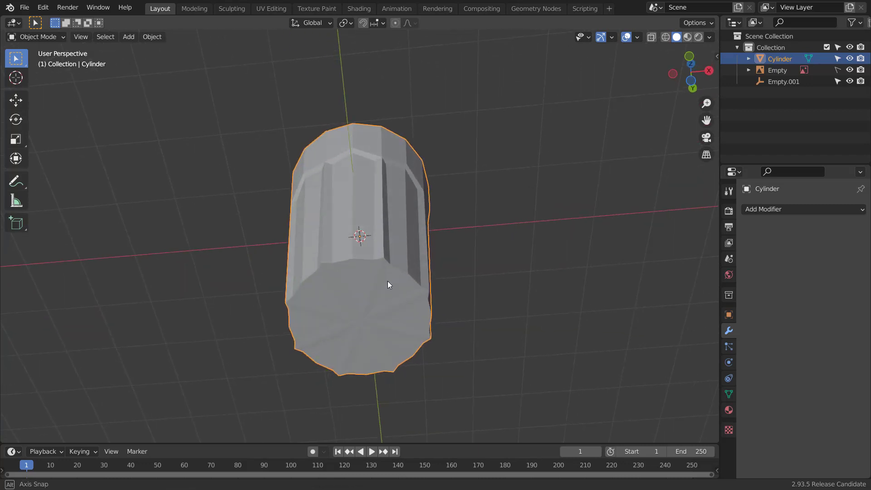
{"action": "key", "text": "Tab"}
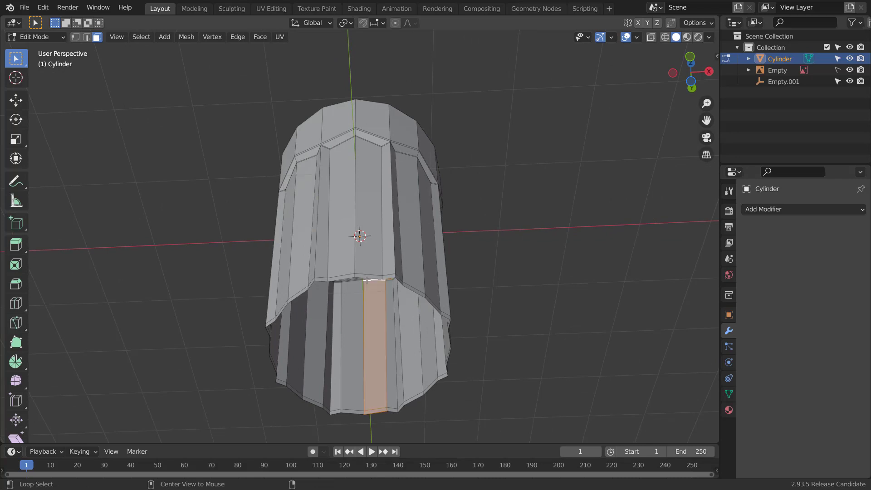
{"action": "key", "text": "s"}
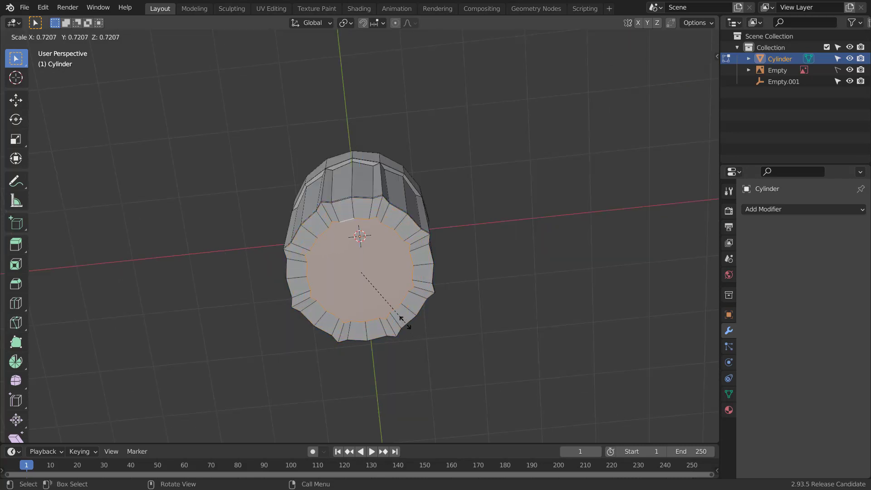
{"action": "mouse_move", "coordinate": [389, 300]}
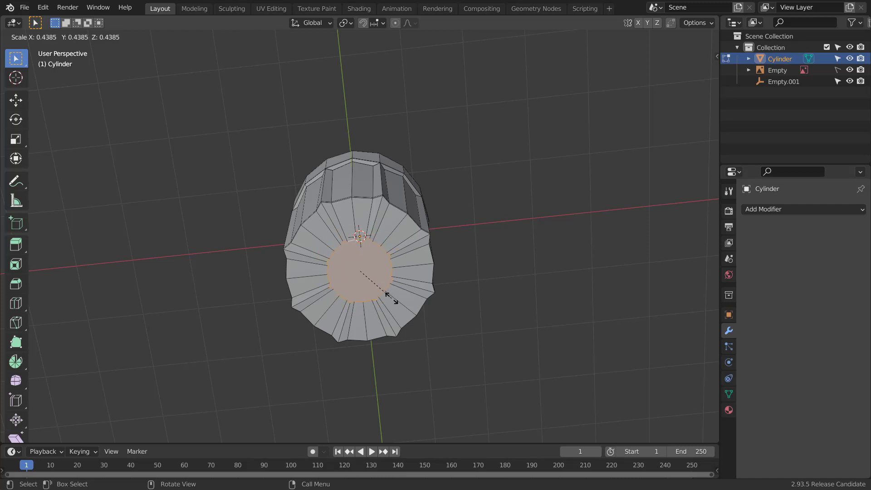
{"action": "mouse_move", "coordinate": [395, 297]}
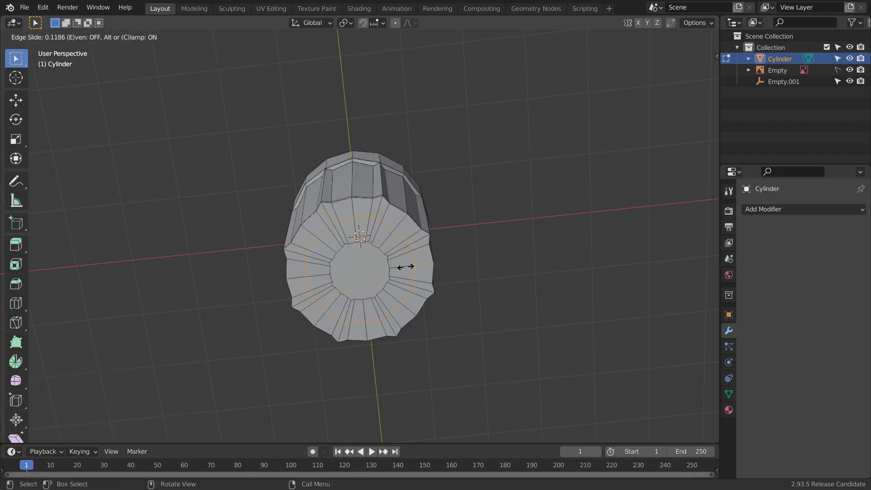
{"action": "mouse_move", "coordinate": [420, 273]}
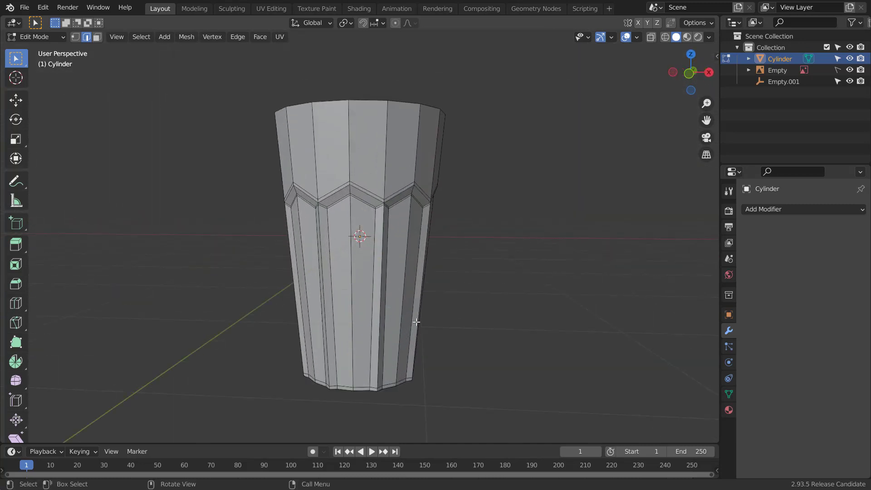
Step: Add Subdivision Surface and Solidify modifiers, with a wall thickness of 0.03 m
{"action": "left_click", "coordinate": [800, 209]}
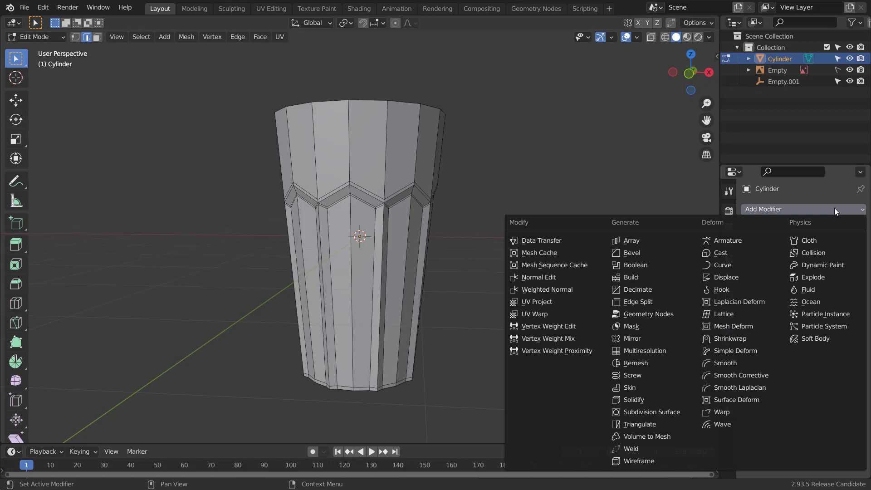
{"action": "key", "text": "Tab"}
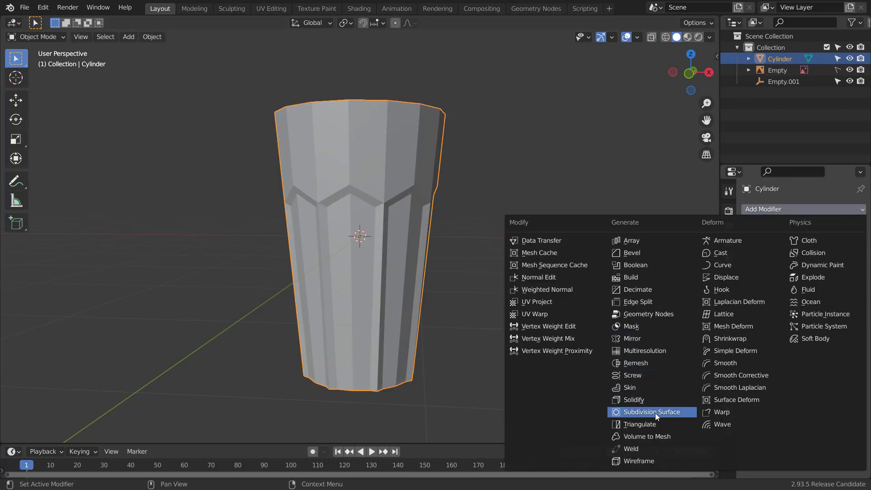
{"action": "left_click", "coordinate": [652, 412]}
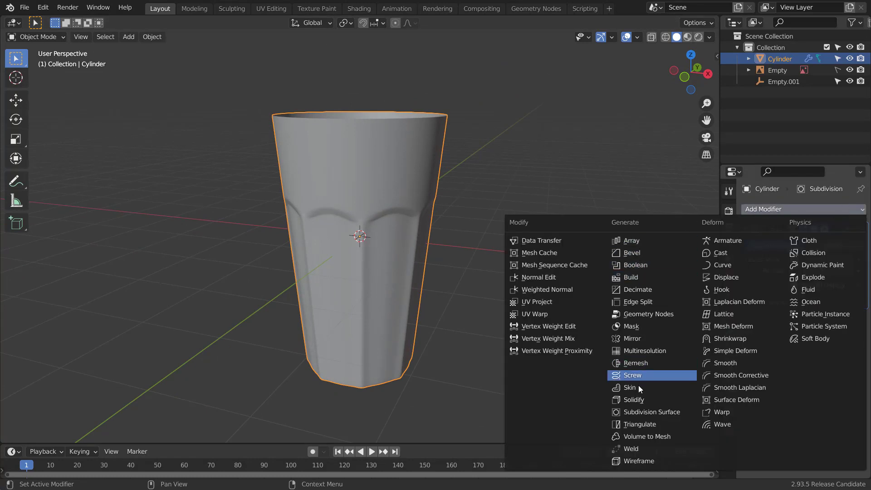
{"action": "left_click", "coordinate": [636, 400]}
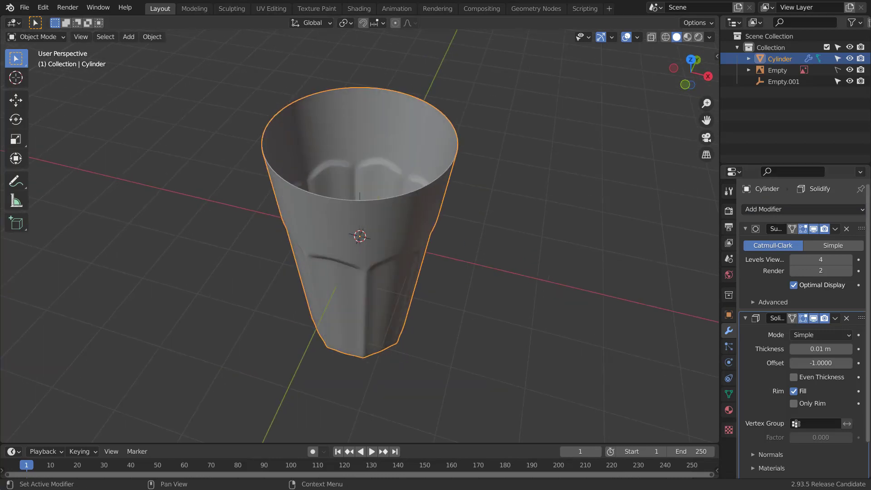
{"action": "left_click", "coordinate": [745, 228]}
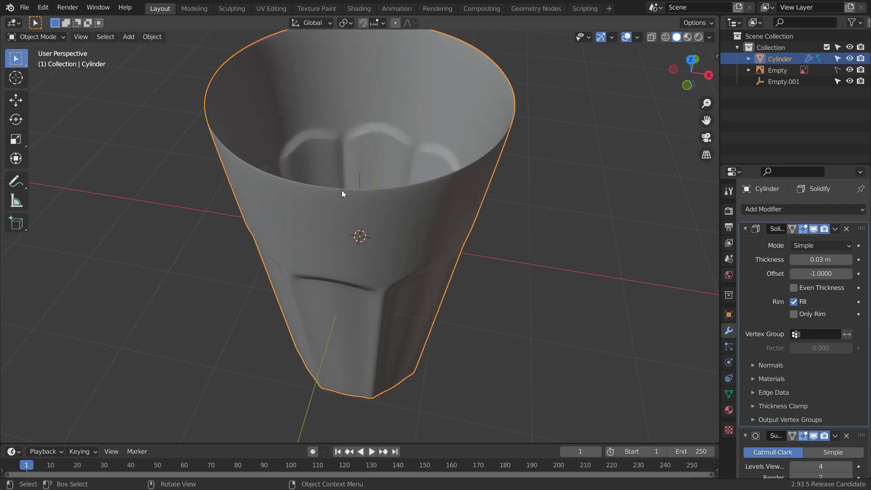
{"action": "key", "text": "Tab"}
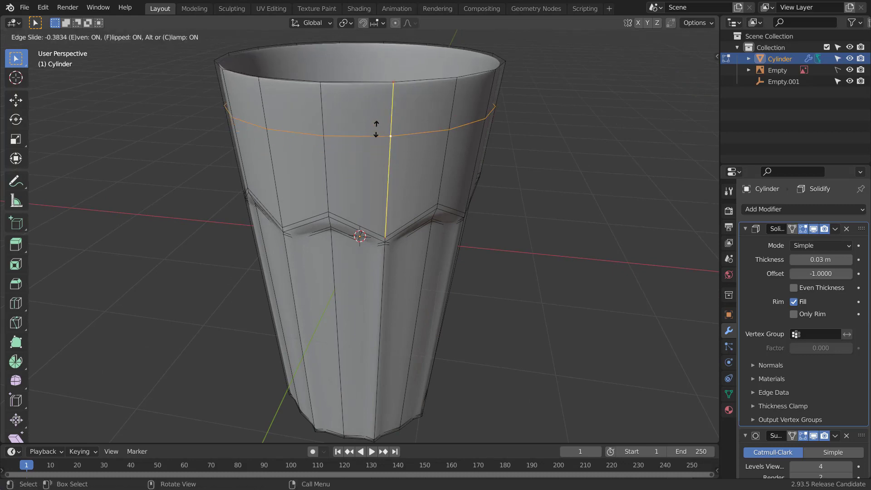
{"action": "mouse_move", "coordinate": [376, 100]}
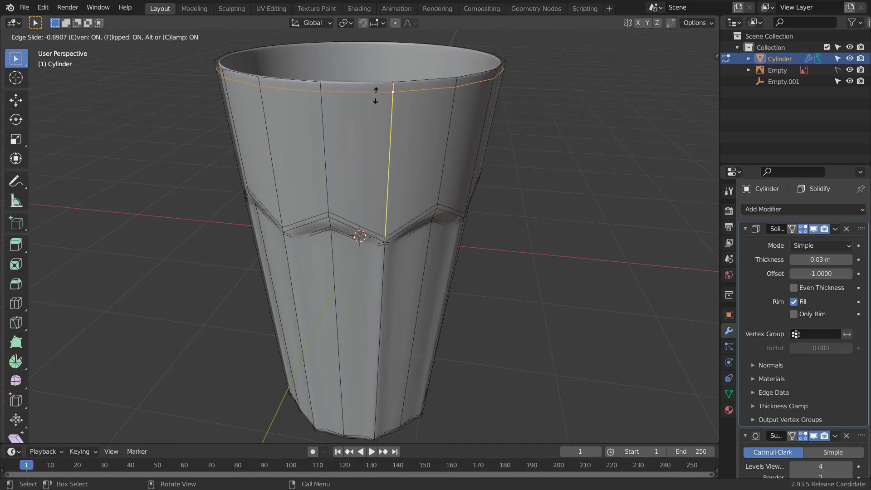
{"action": "mouse_move", "coordinate": [376, 94]}
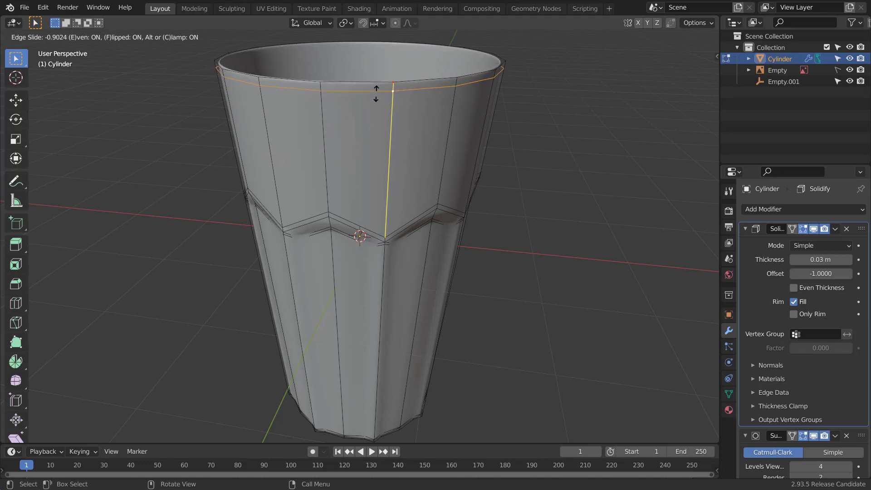
{"action": "mouse_move", "coordinate": [376, 89]}
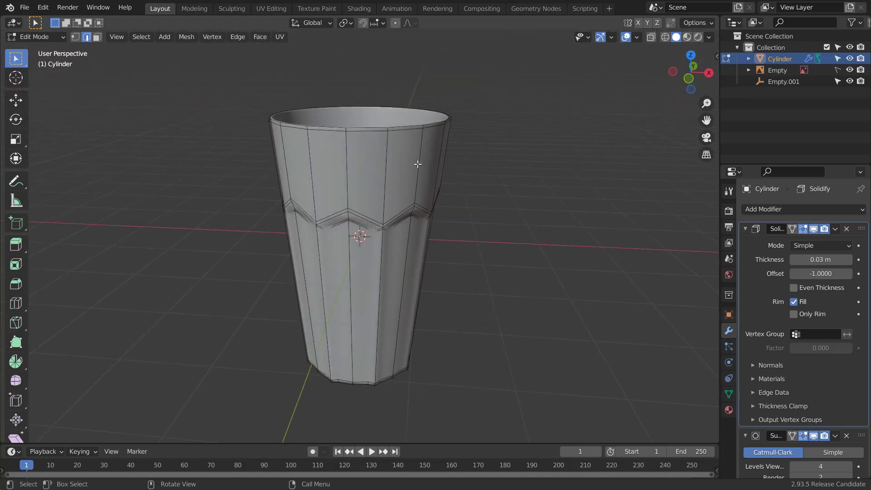
Step: Apply the Solidify modifier to bake the wall thickness, keeping Subdivision Surface active
{"action": "key", "text": "Tab"}
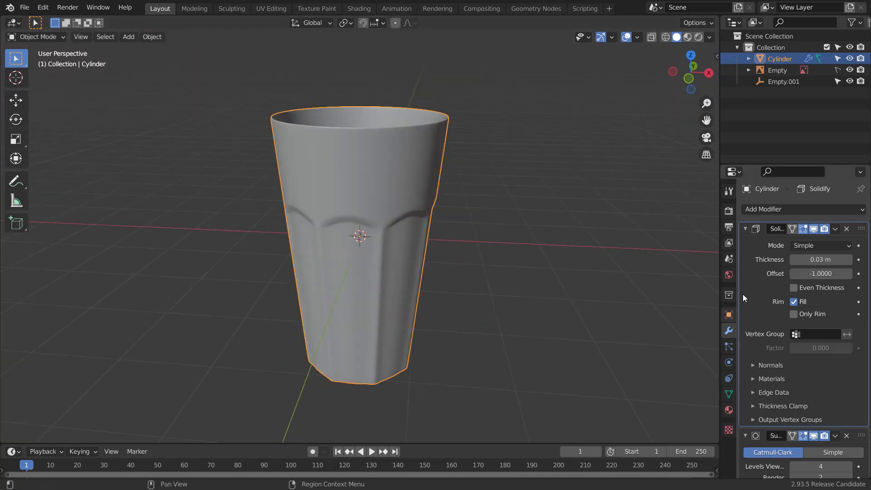
{"action": "left_click", "coordinate": [835, 228]}
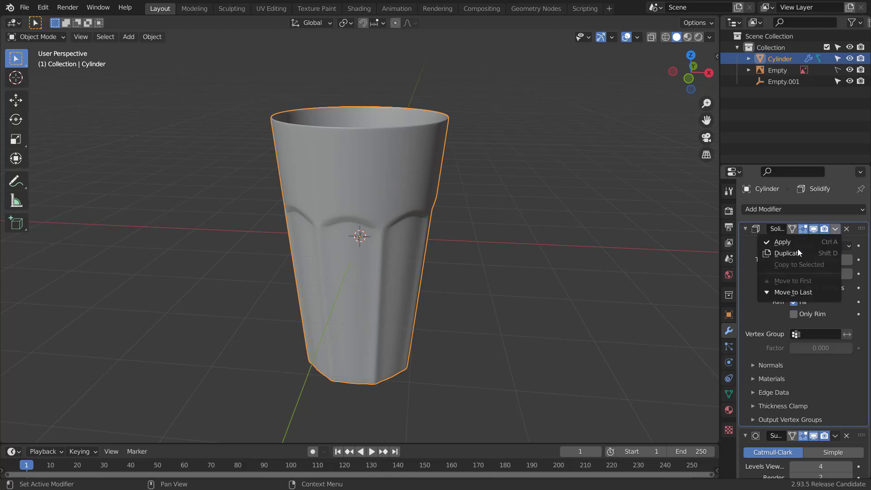
{"action": "left_click", "coordinate": [783, 242]}
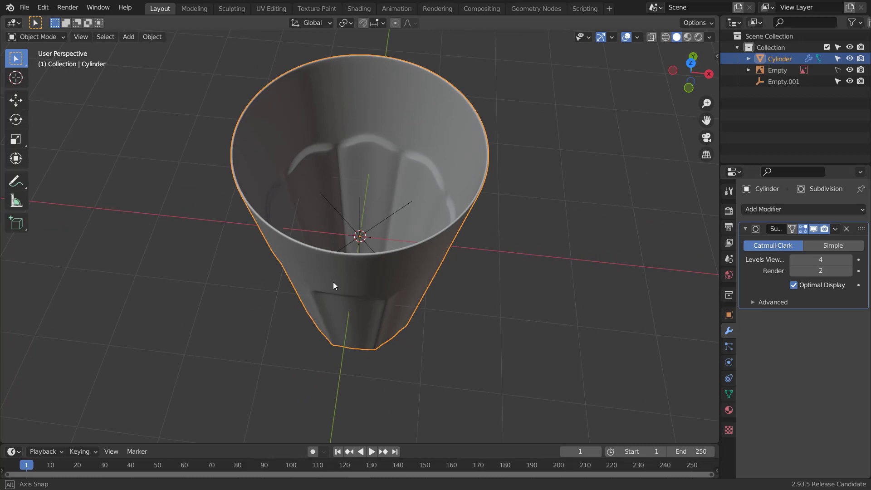
Step: Move glass mesh vertices to match the faceted glass in the reference photo
{"action": "key", "text": "Tab"}
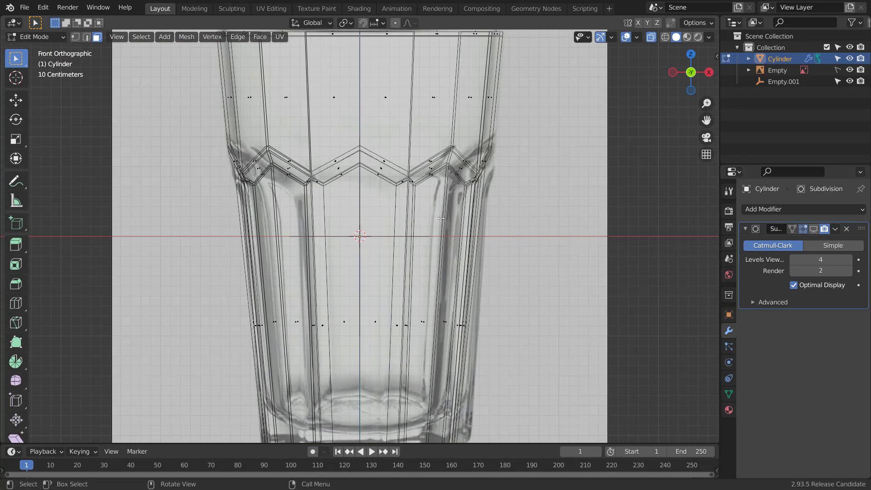
{"action": "scroll", "scroll_direction": "down", "scroll_amount": 3}
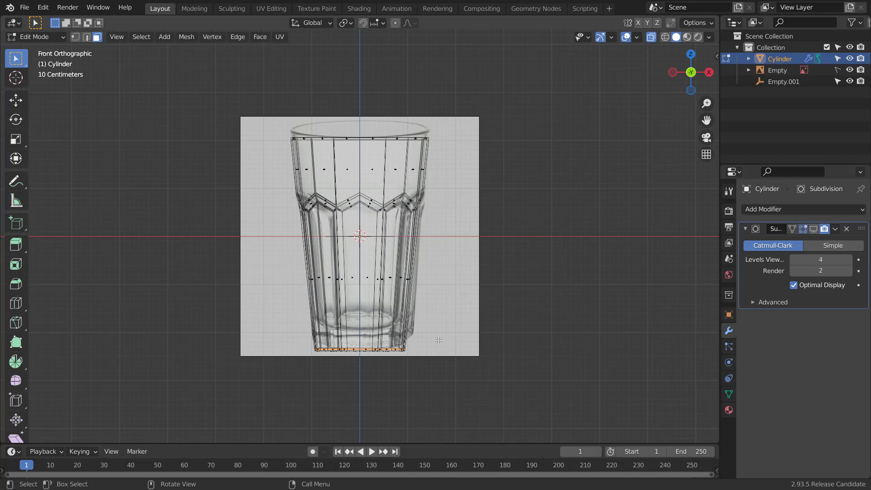
{"action": "key", "text": "g"}
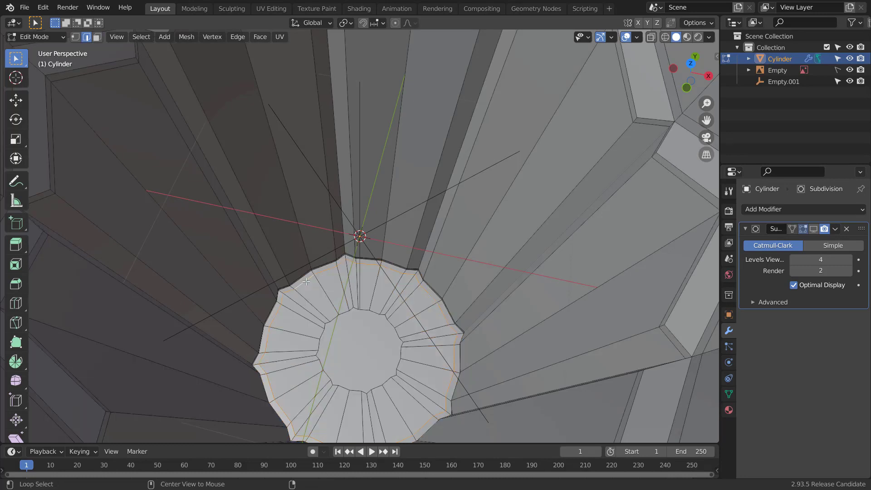
Step: Scale the inner base ring to 0.722, dissolve extra vertices, and return to Object Mode
{"action": "key", "text": "s"}
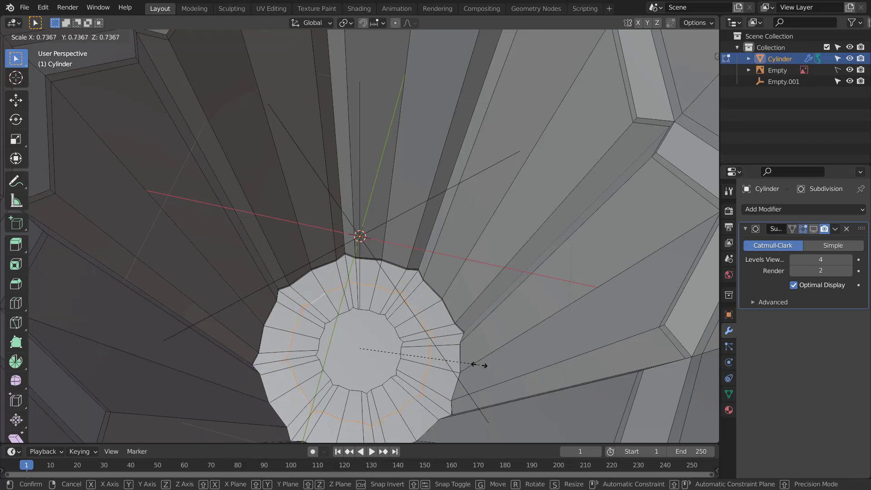
{"action": "mouse_move", "coordinate": [473, 365]}
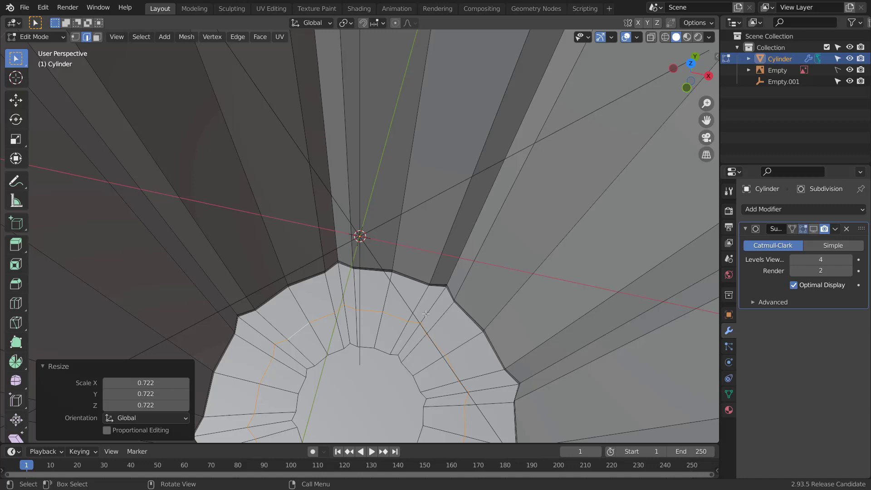
{"action": "mouse_move", "coordinate": [372, 268]}
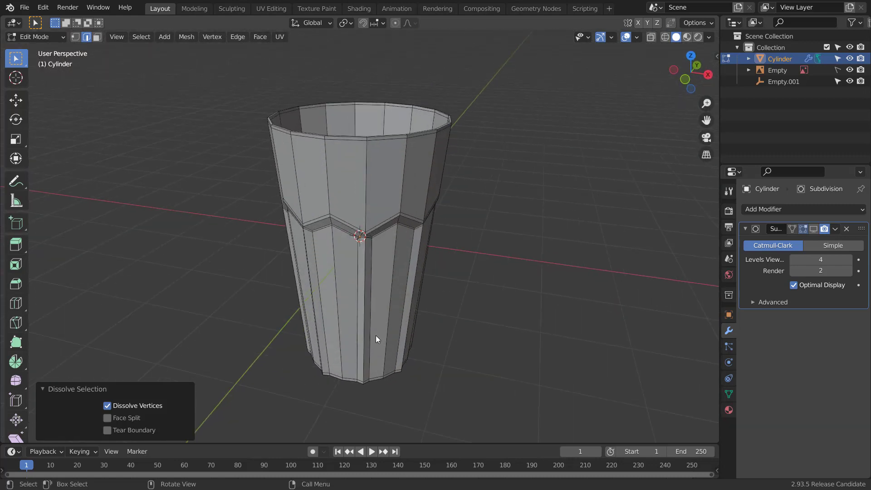
{"action": "key", "text": "Tab"}
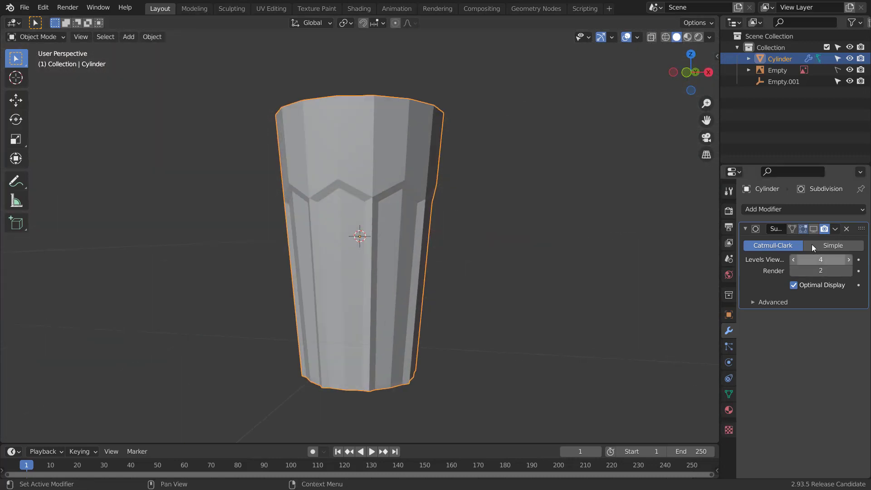
Step: Switch to the Shading workspace with the lower area showing the World shader nodes
{"action": "left_click", "coordinate": [358, 8]}
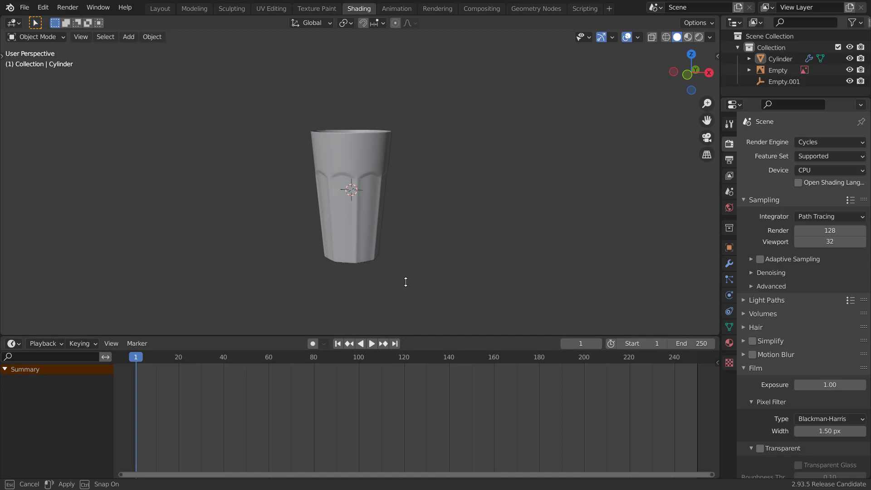
{"action": "left_click", "coordinate": [11, 287]}
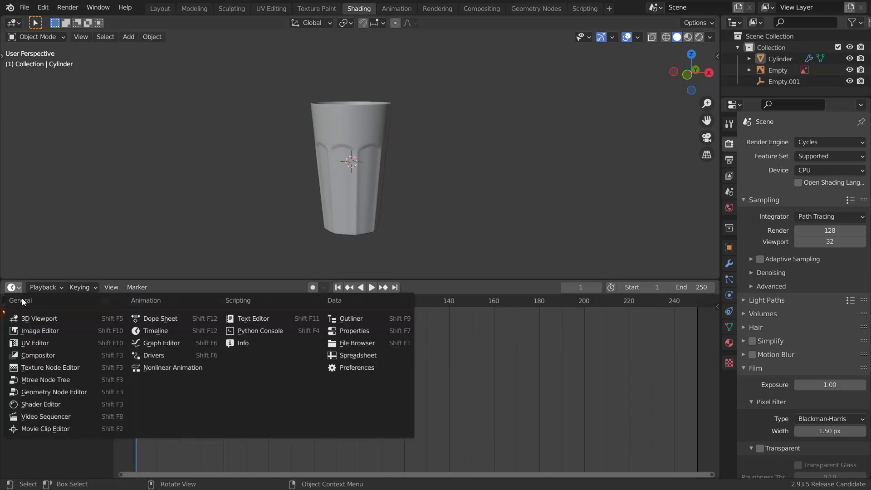
{"action": "left_click", "coordinate": [42, 404]}
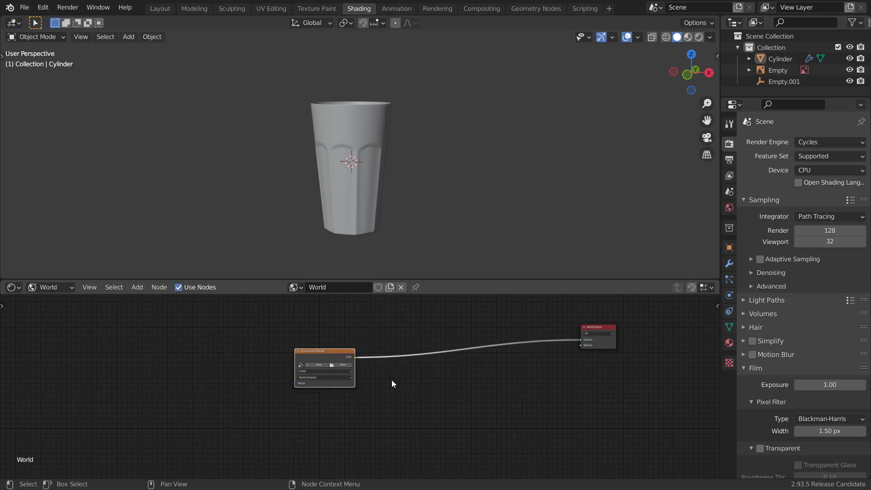
Step: Load wide_street_01_4k.exr from E:\practice\hdri into the Environment Texture node
{"action": "left_click", "coordinate": [348, 365]}
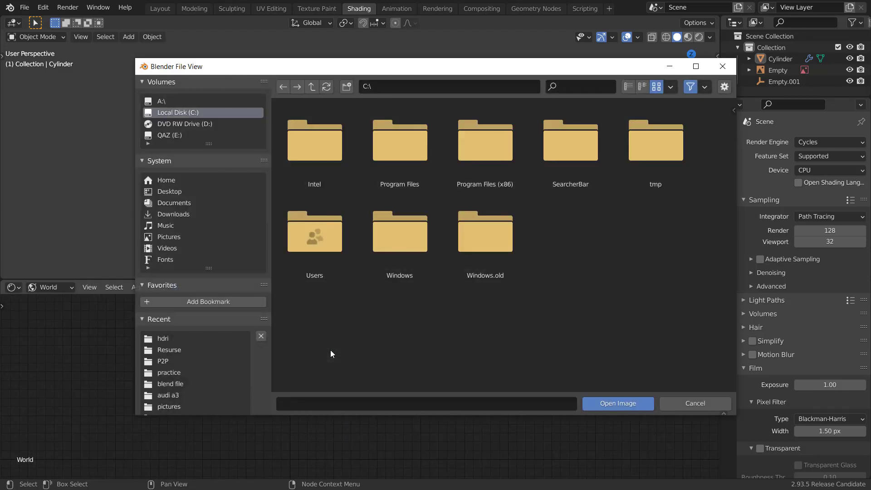
{"action": "left_click", "coordinate": [169, 136]}
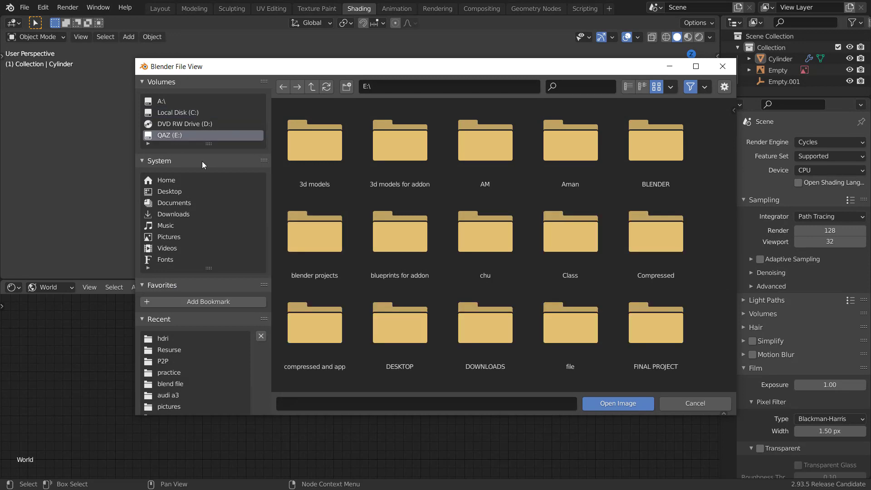
{"action": "scroll", "scroll_direction": "down", "scroll_amount": 3}
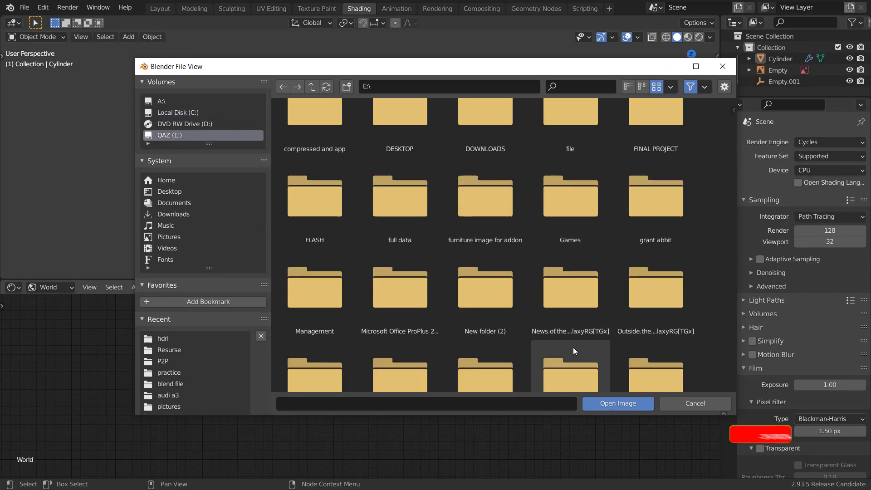
{"action": "double_click", "coordinate": [168, 372]}
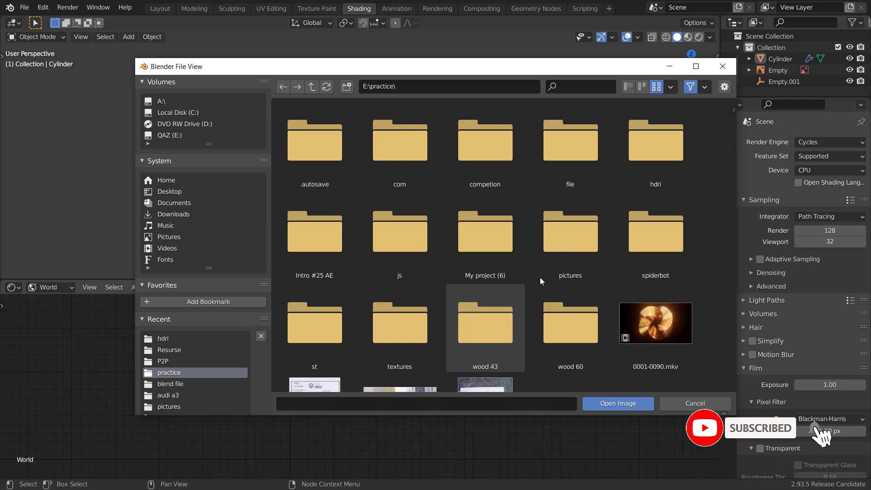
{"action": "left_click", "coordinate": [655, 141]}
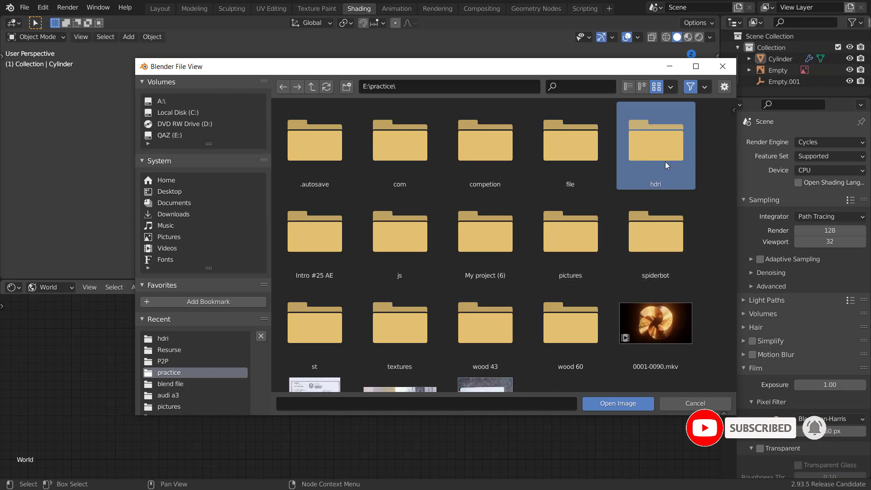
{"action": "double_click", "coordinate": [656, 141]}
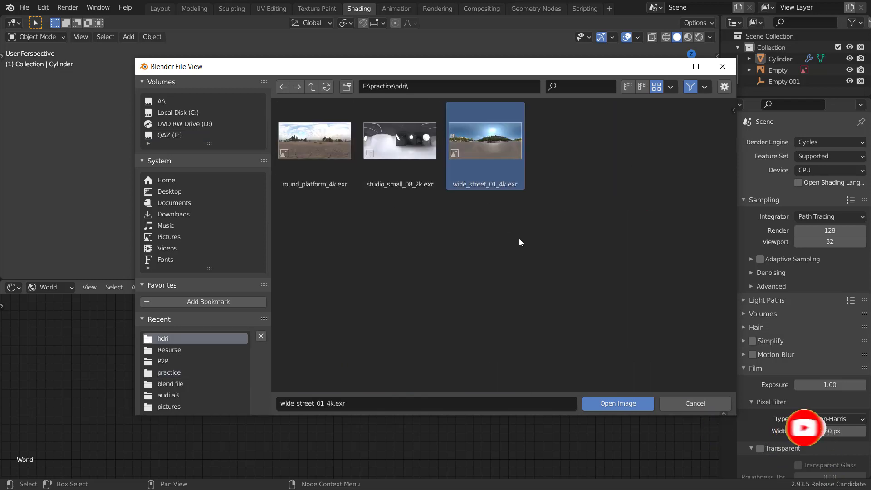
{"action": "left_click", "coordinate": [618, 403]}
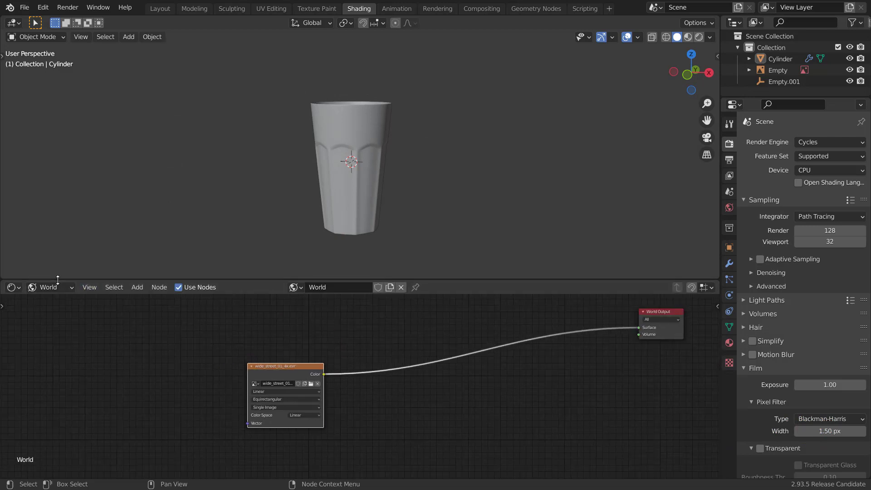
Step: Add Transparent BSDF, Layer Weight and Mix Shader nodes to the glass material
{"action": "left_click", "coordinate": [44, 288]}
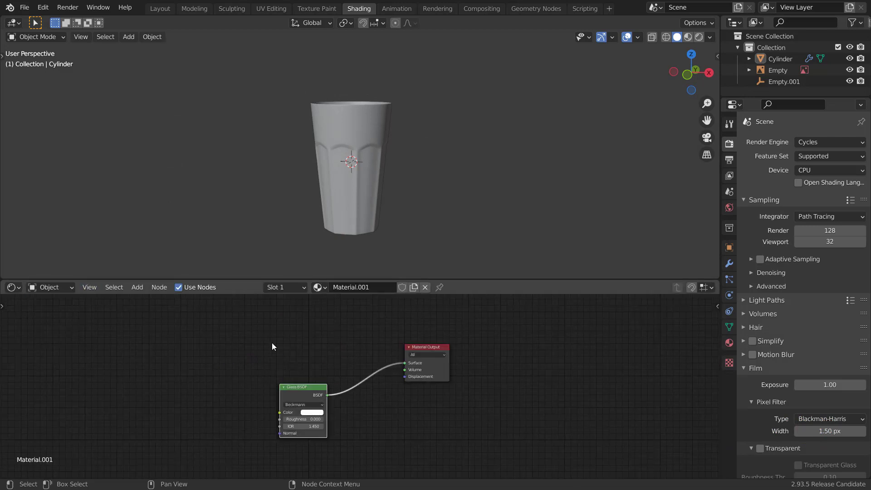
{"action": "left_click_drag", "start_coordinate": [303, 387], "coordinate": [268, 386]}
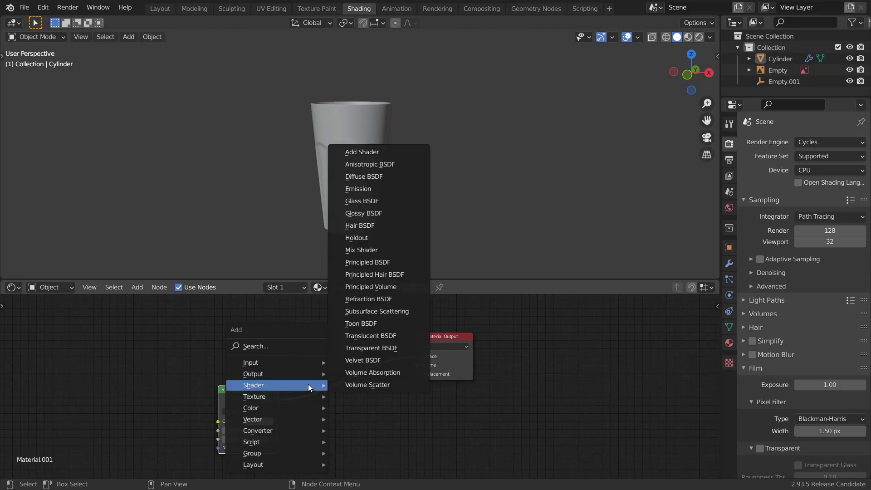
{"action": "left_click", "coordinate": [371, 348]}
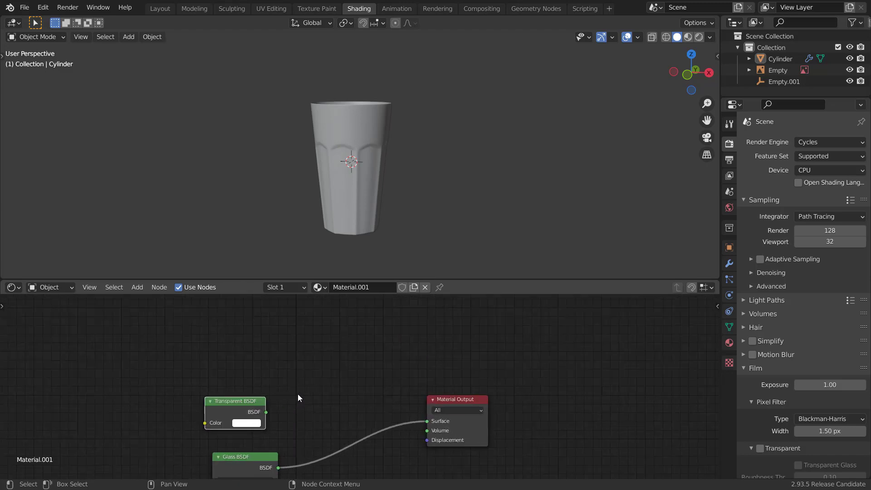
{"action": "left_click", "coordinate": [217, 371]}
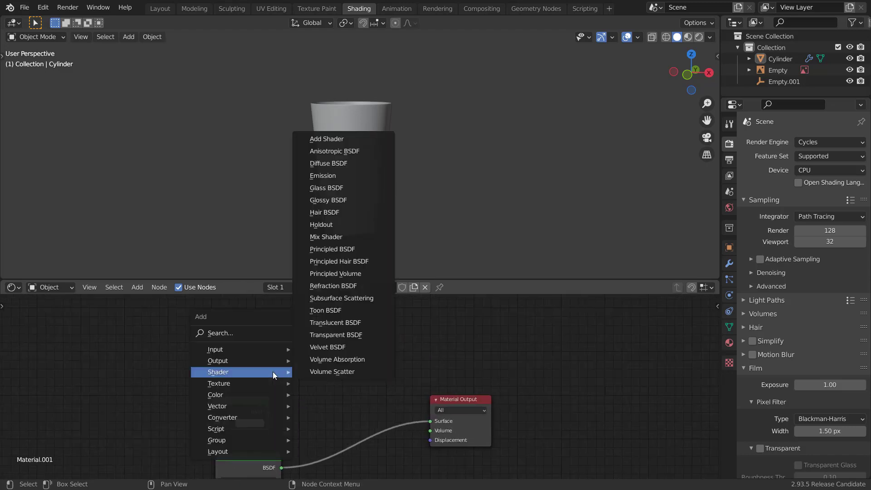
{"action": "mouse_move", "coordinate": [332, 371]}
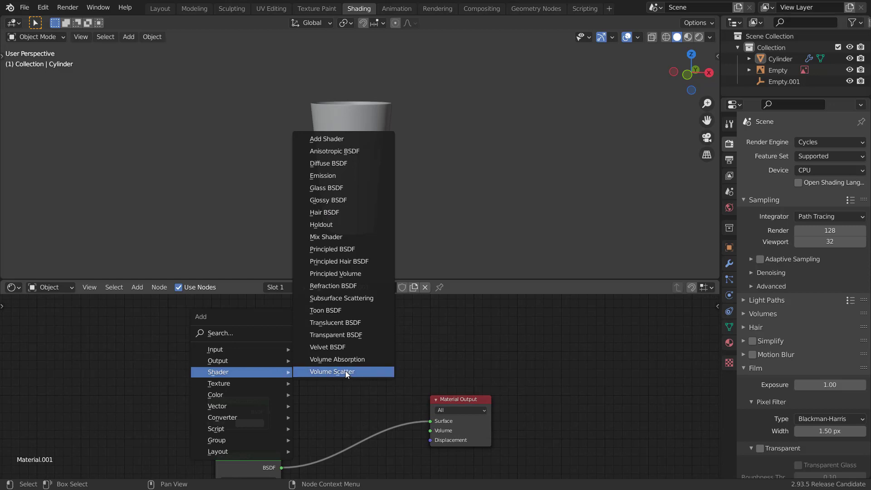
{"action": "mouse_move", "coordinate": [352, 316]}
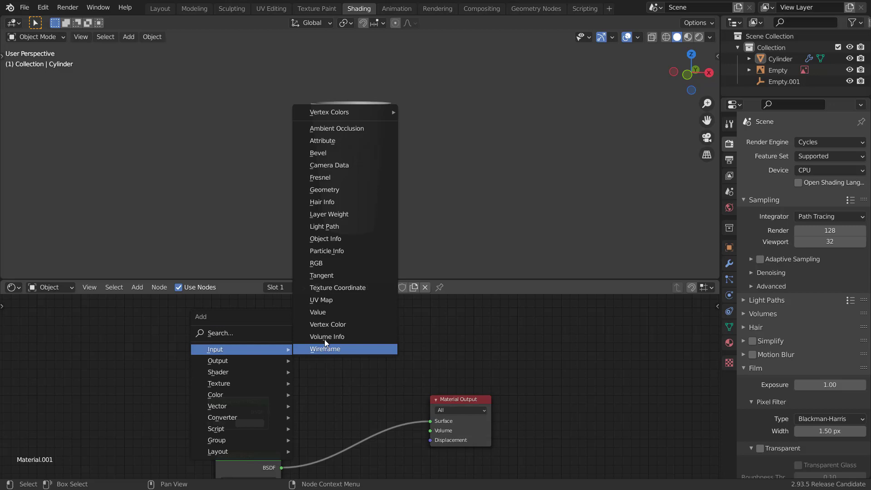
{"action": "mouse_move", "coordinate": [340, 214]}
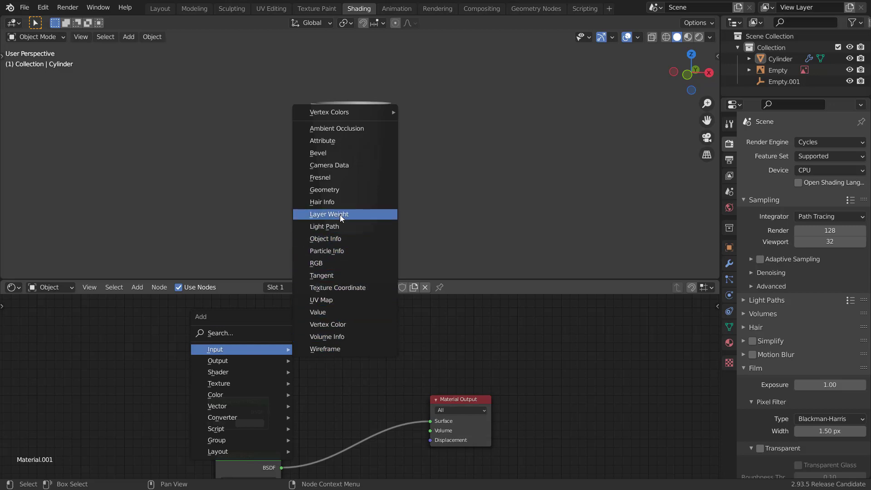
{"action": "left_click", "coordinate": [328, 213]}
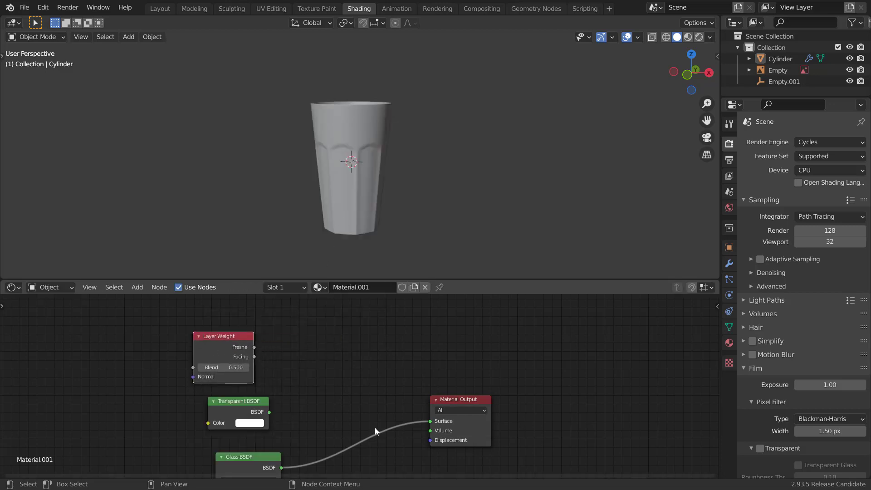
{"action": "left_click", "coordinate": [137, 287]}
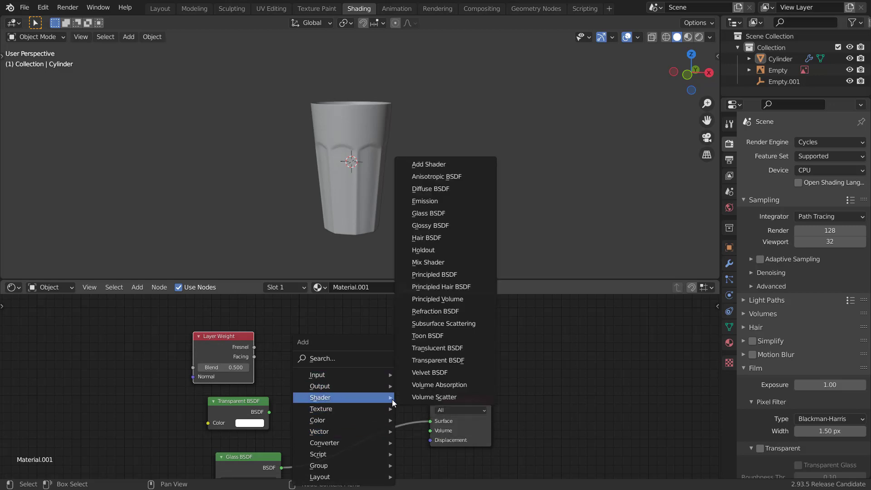
{"action": "mouse_move", "coordinate": [450, 348]}
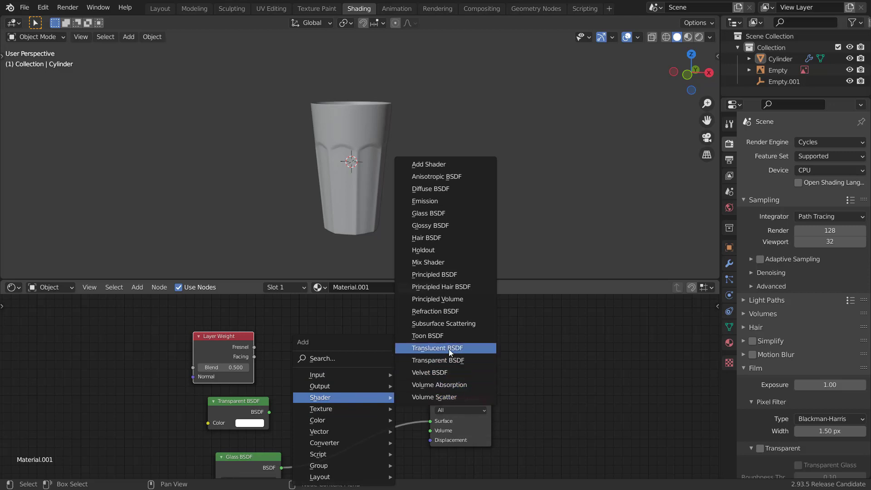
{"action": "mouse_move", "coordinate": [447, 262]}
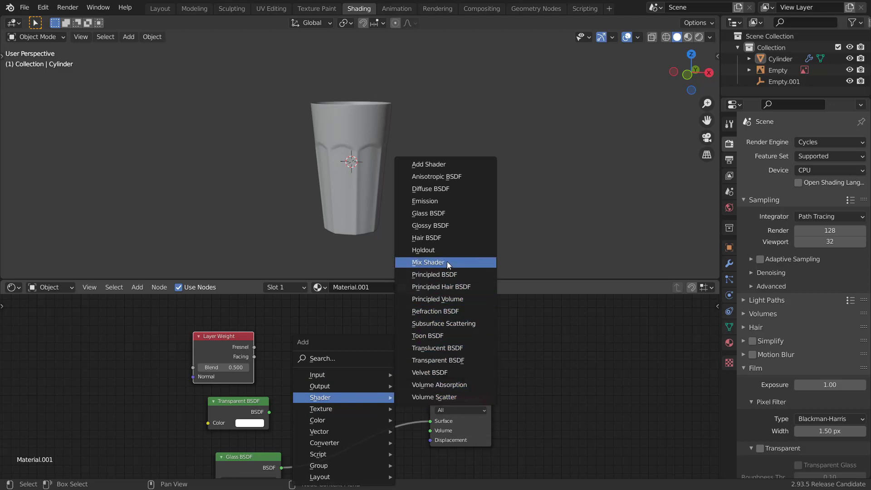
{"action": "left_click", "coordinate": [428, 263]}
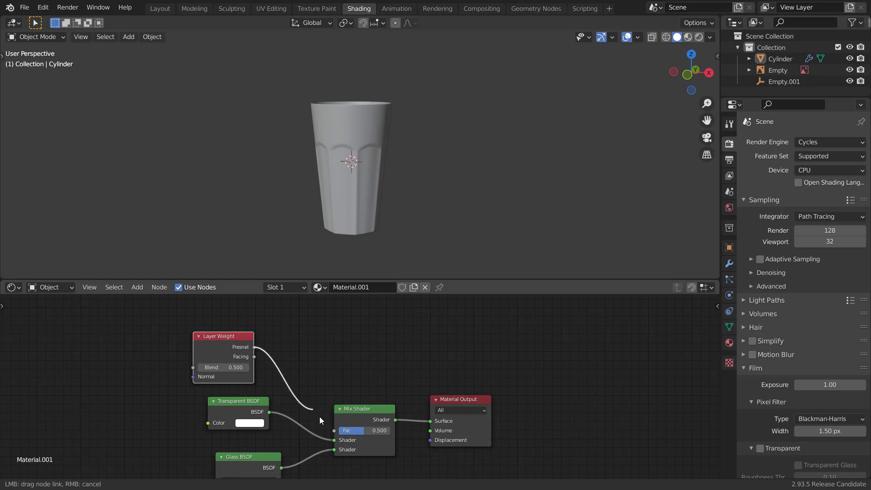
Step: Switch the render engine to Eevee with ambient occlusion, bloom and screen-space reflections
{"action": "left_click", "coordinate": [828, 142]}
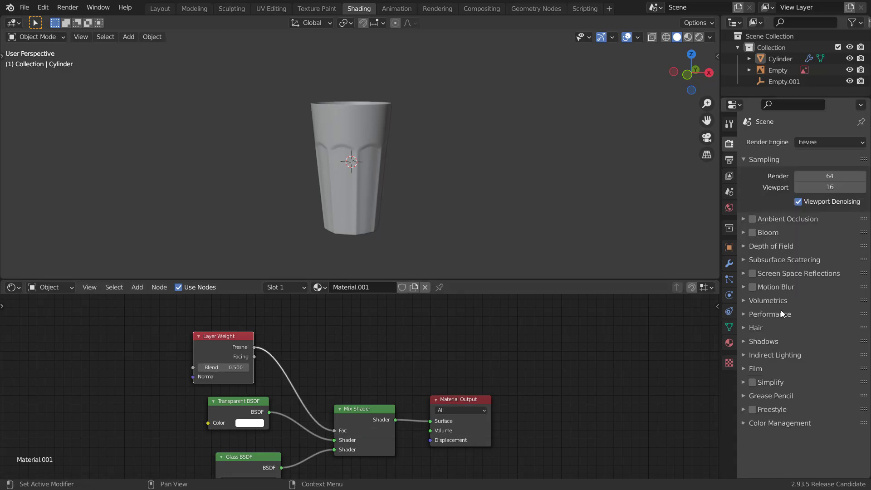
{"action": "left_click", "coordinate": [752, 273]}
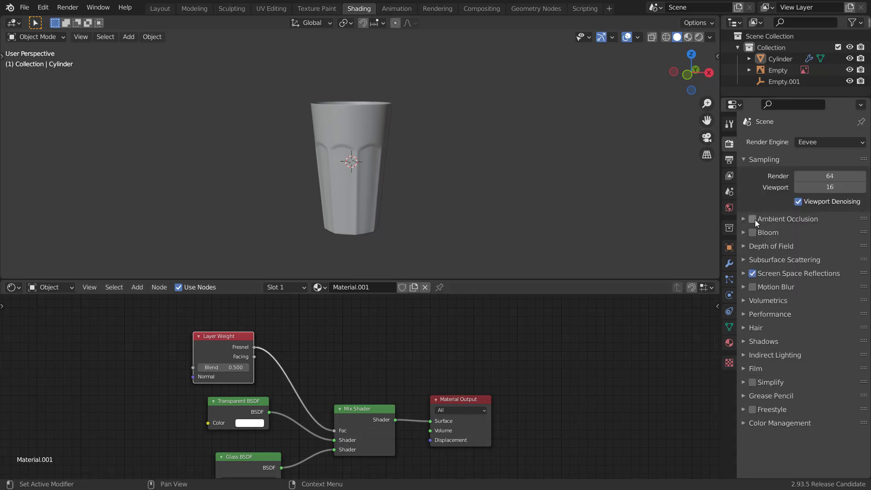
{"action": "left_click", "coordinate": [753, 273]}
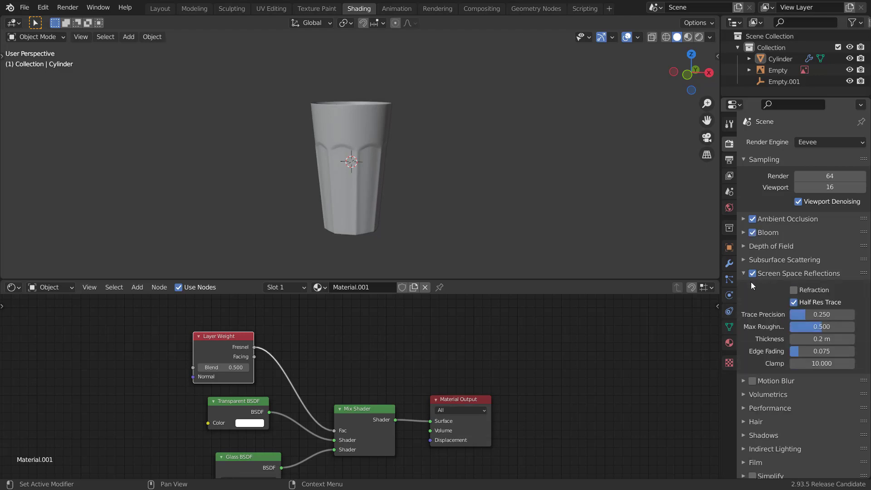
Step: Set the material's blend and shadow modes to Alpha Hashed and enable screen-space refraction
{"action": "left_click", "coordinate": [794, 290]}
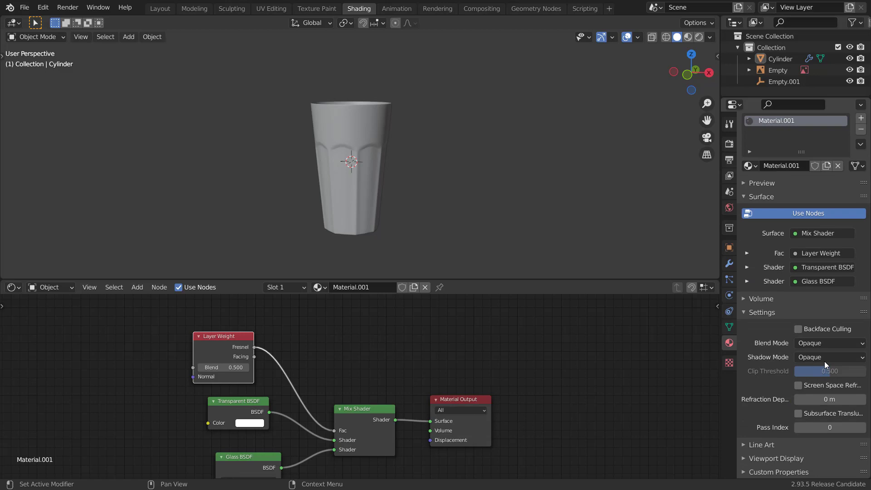
{"action": "left_click", "coordinate": [827, 343]}
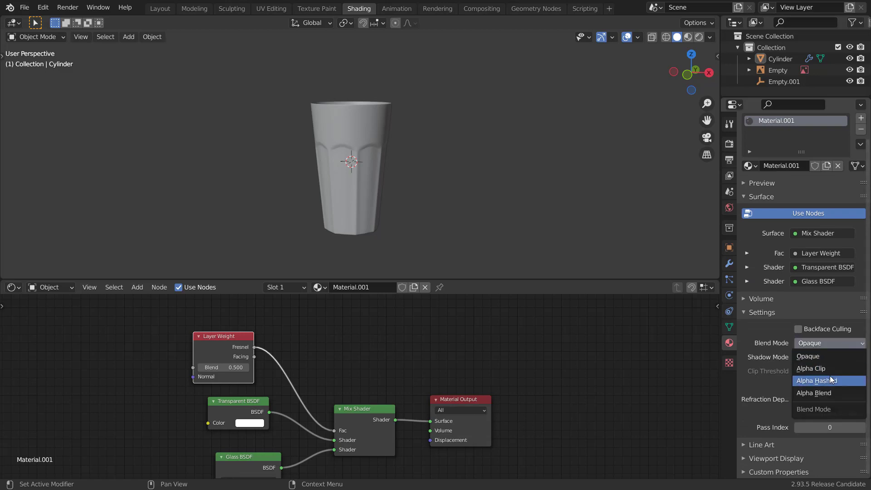
{"action": "left_click", "coordinate": [819, 381]}
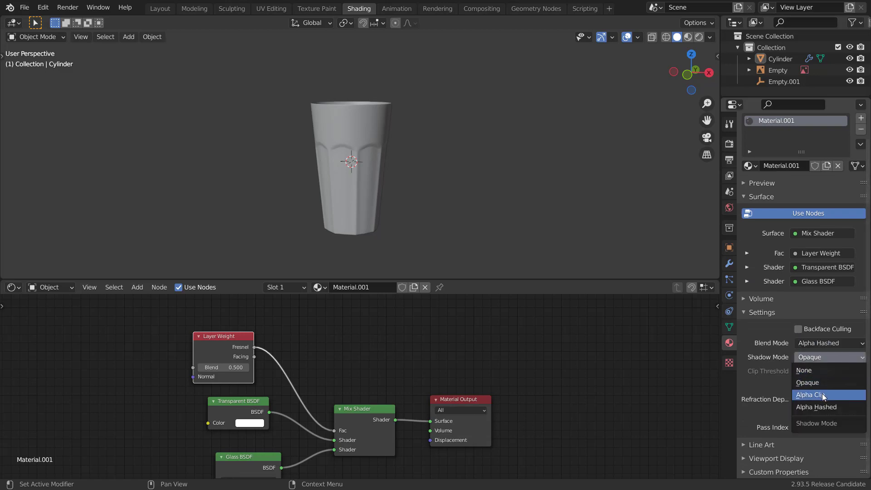
{"action": "left_click", "coordinate": [826, 394]}
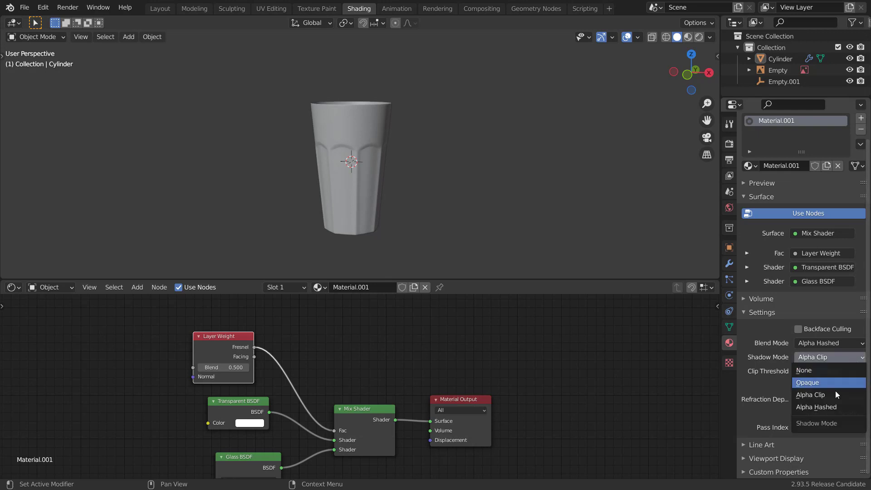
{"action": "left_click", "coordinate": [817, 407]}
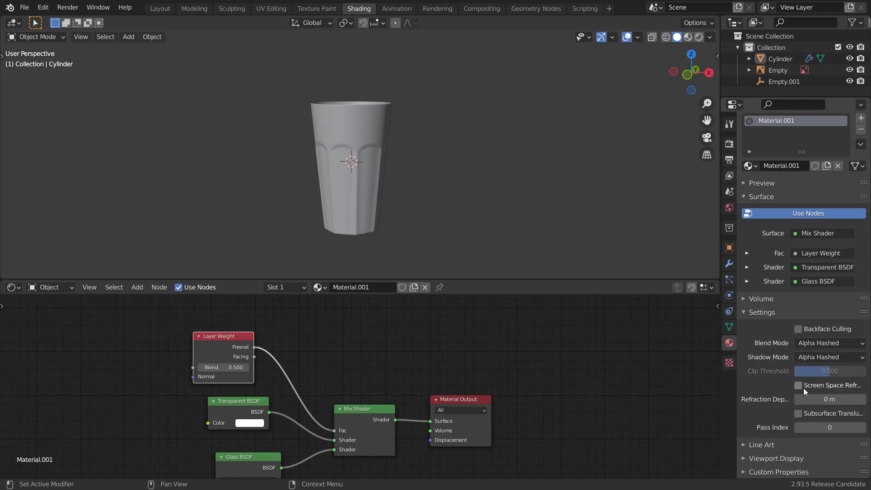
{"action": "left_click", "coordinate": [799, 386]}
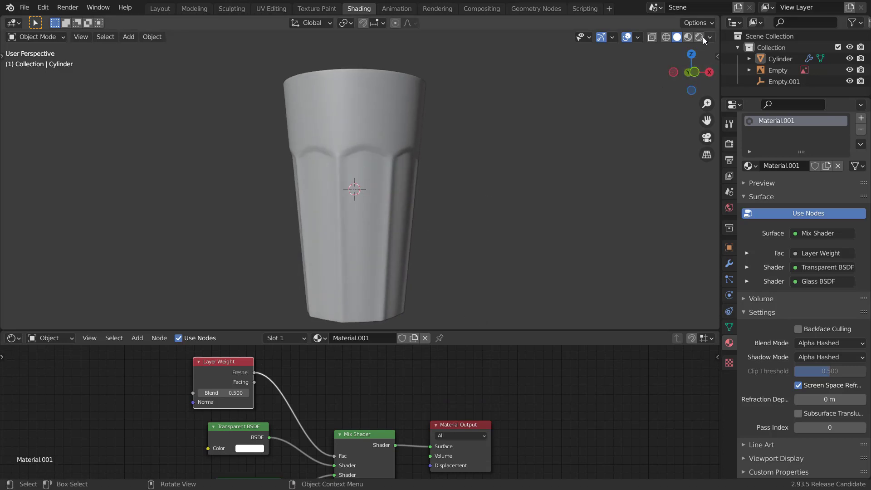
Step: Preview the glass in Rendered viewport shading and enable a transparent Film background
{"action": "left_click", "coordinate": [699, 37]}
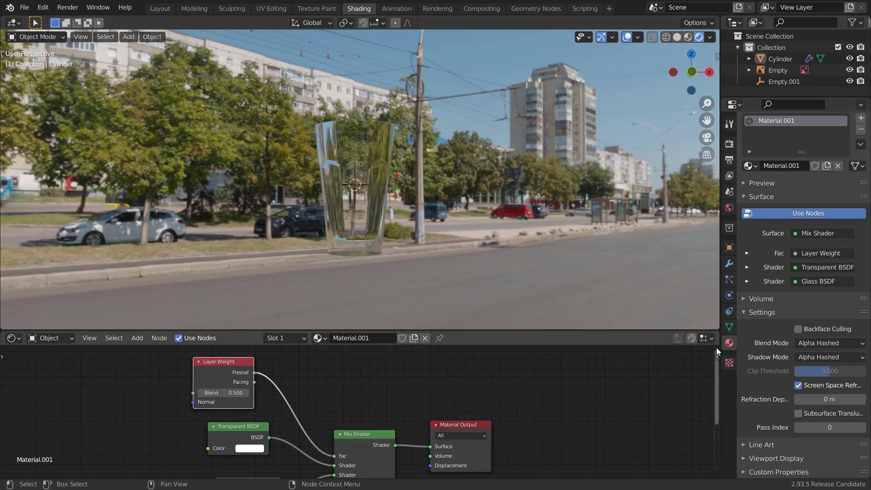
{"action": "left_click", "coordinate": [728, 175]}
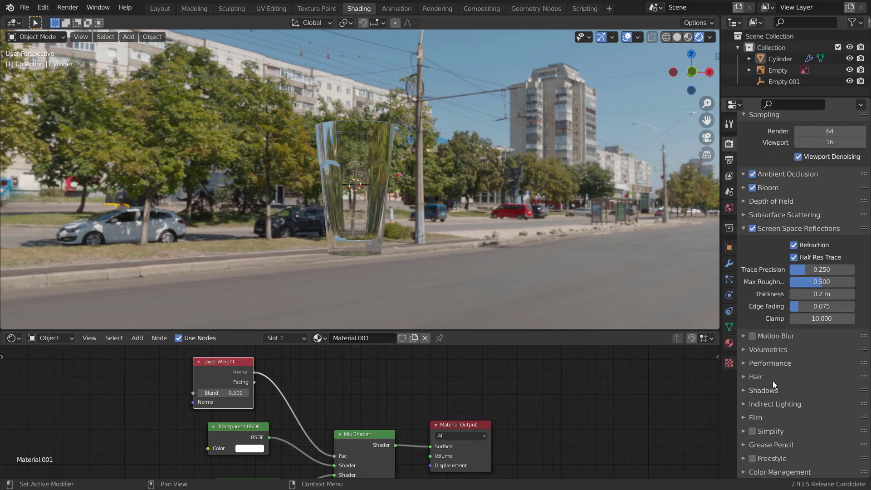
{"action": "left_click", "coordinate": [757, 418]}
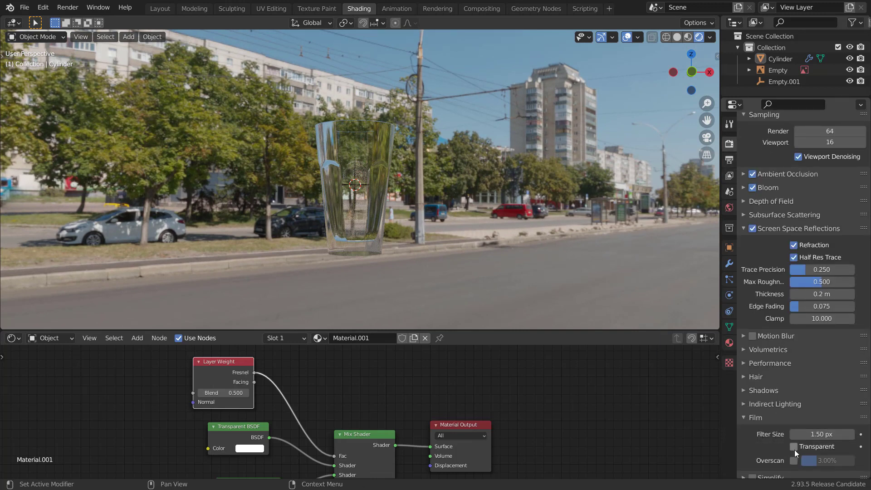
{"action": "left_click", "coordinate": [794, 446]}
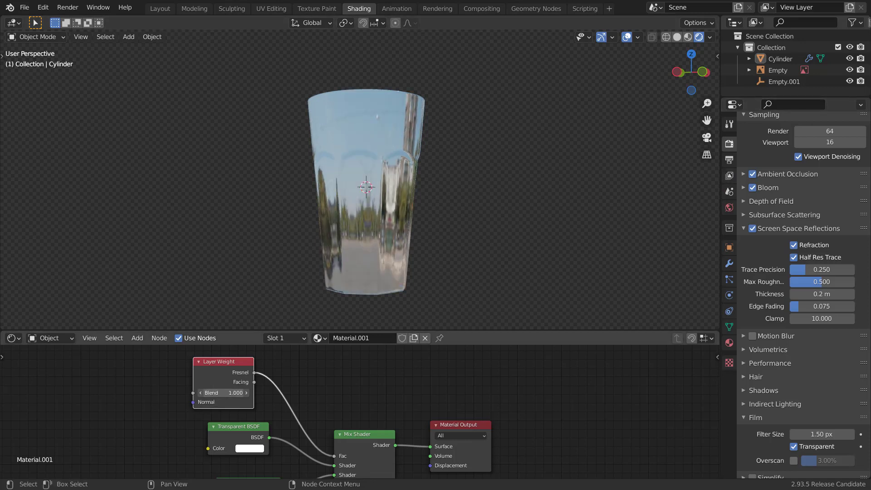
{"action": "scroll", "scroll_direction": "up", "scroll_amount": 3}
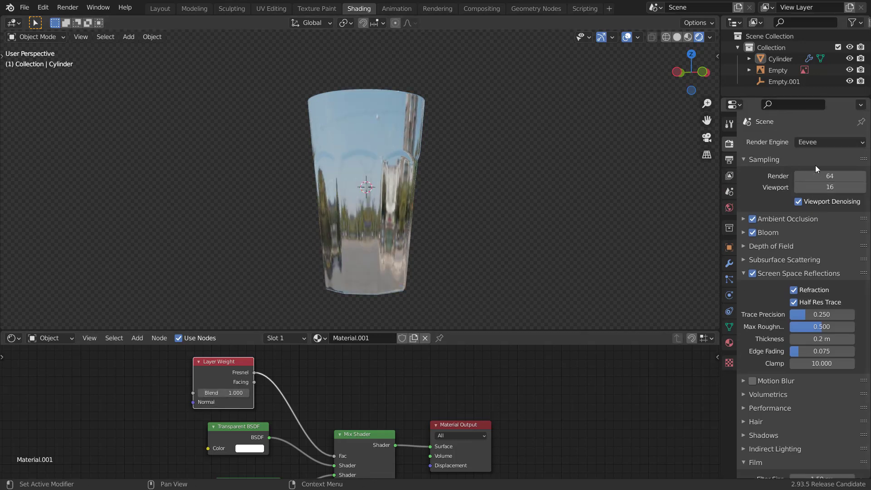
Step: Switch the render engine to Cycles with GPU Compute as the device
{"action": "left_click", "coordinate": [828, 141]}
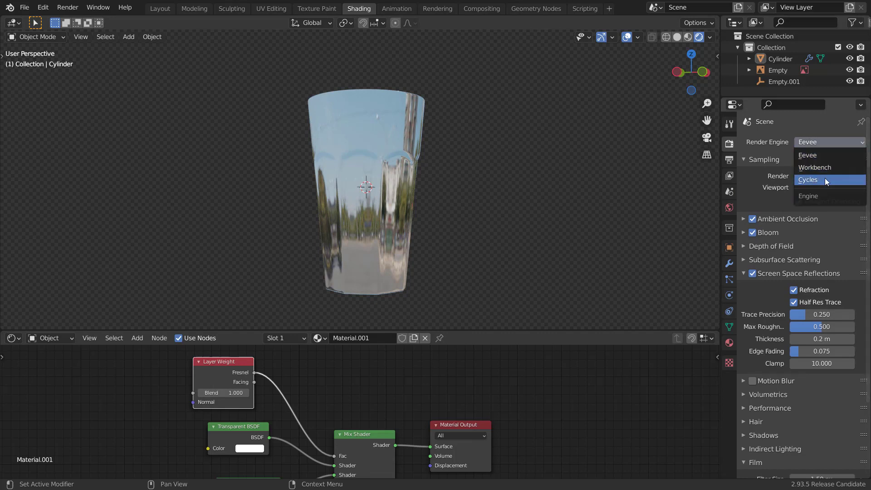
{"action": "left_click", "coordinate": [808, 179]}
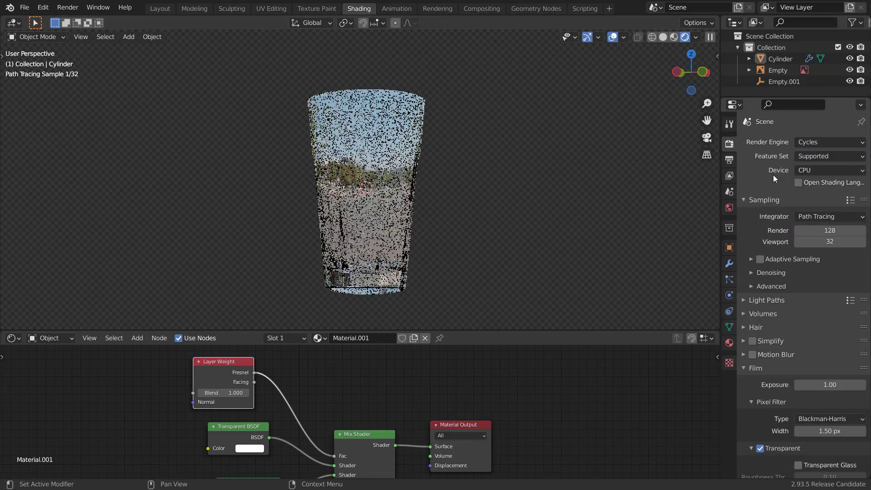
{"action": "left_click", "coordinate": [829, 170]}
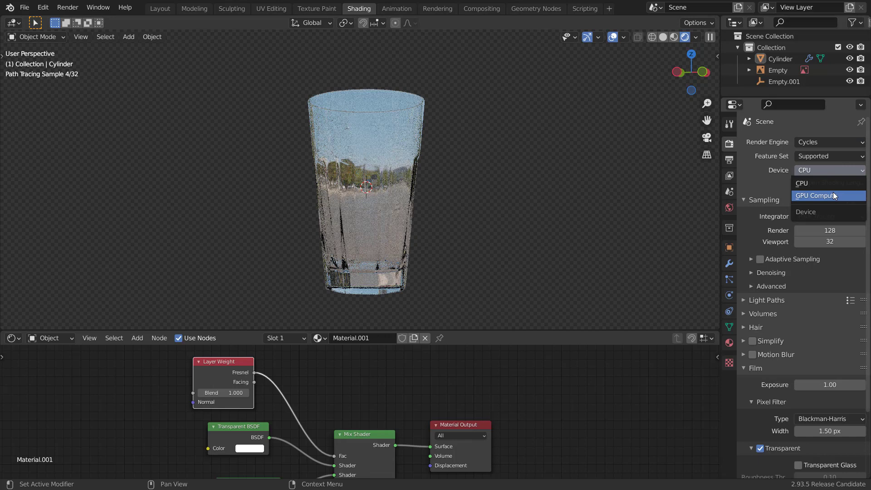
{"action": "left_click", "coordinate": [828, 195]}
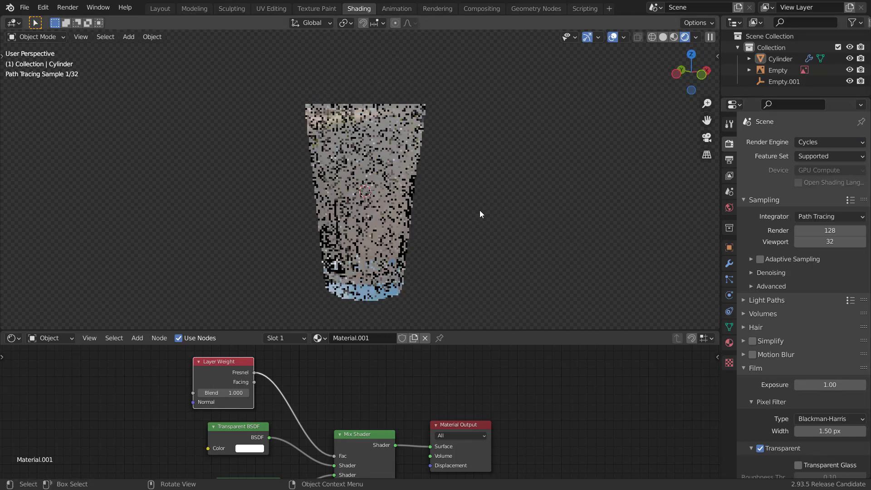